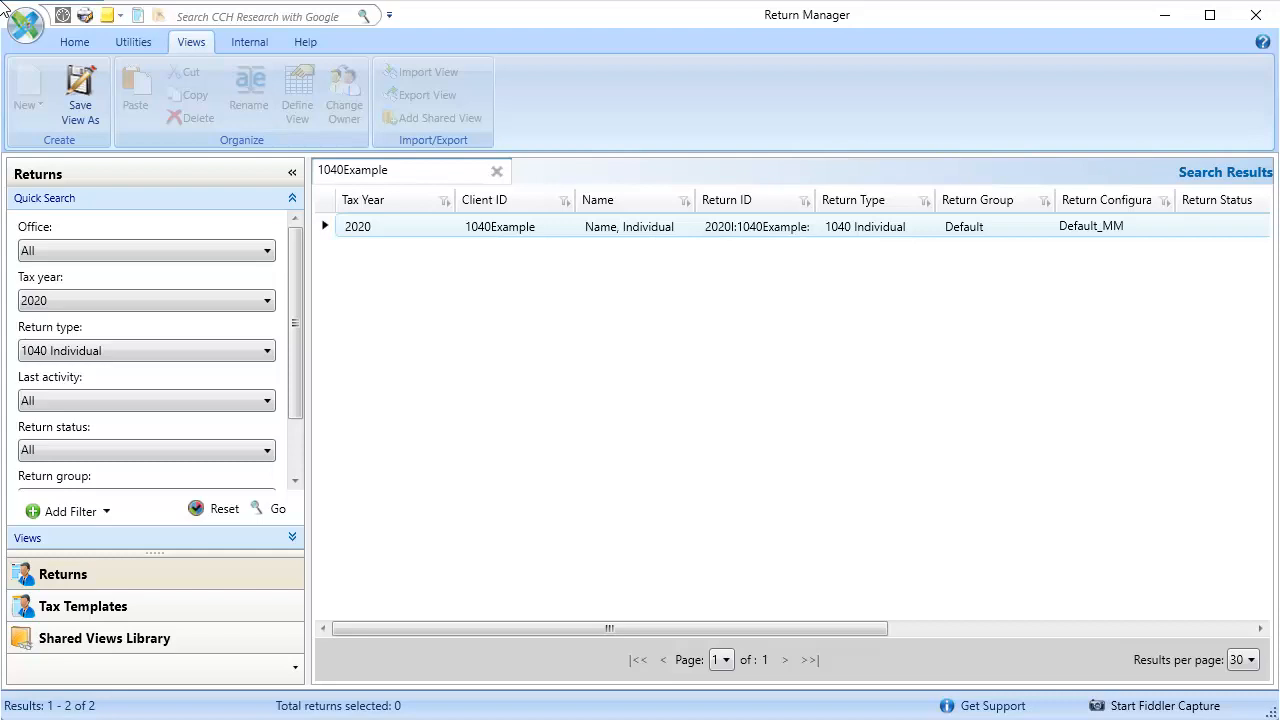
Step: Open the 2020 1040Example return and its Federal Link Worksheet from the federal government forms
double_click(500, 226)
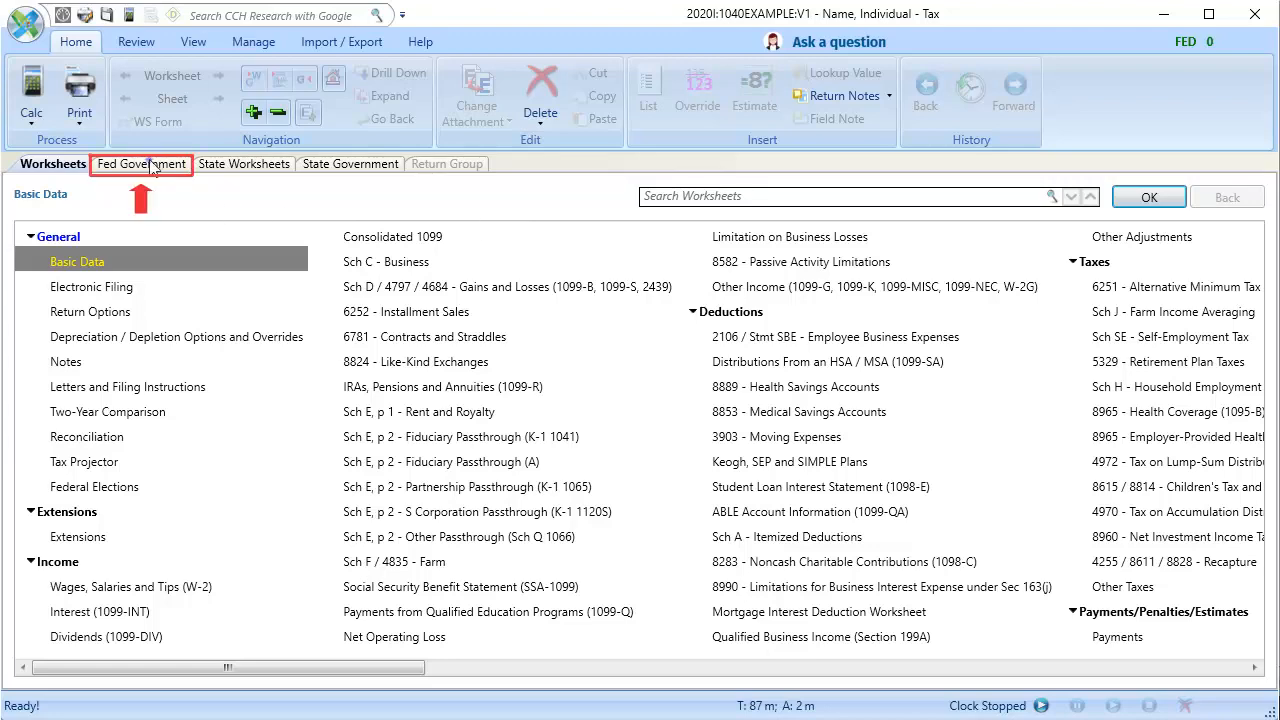
click(140, 164)
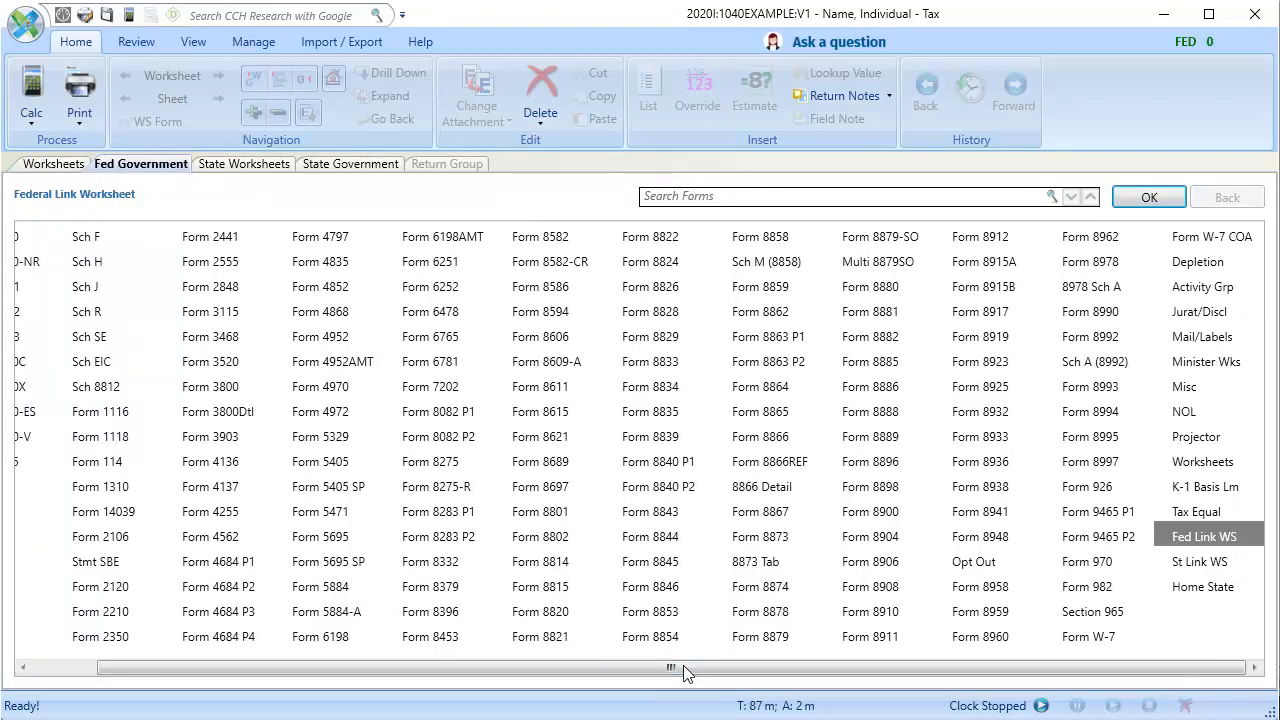
click(1208, 536)
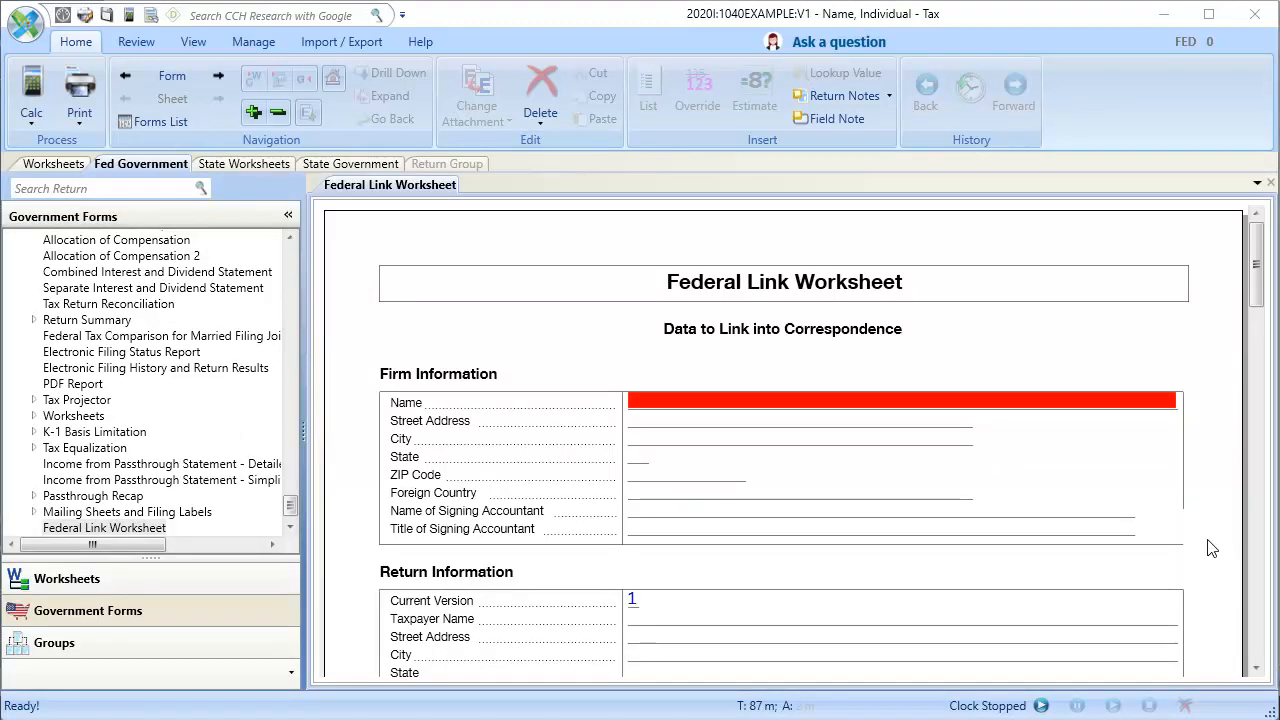
Step: Show the forms navigation tree and scroll the worksheet down to the Export Information section
click(88, 610)
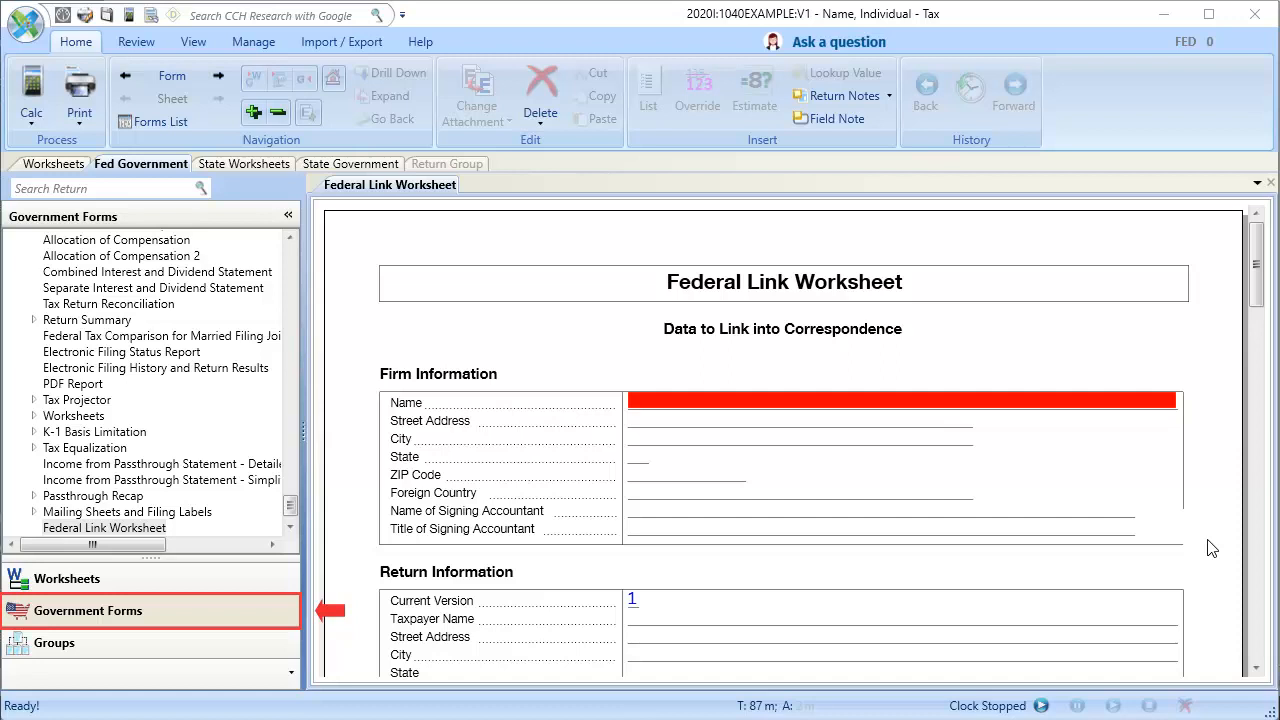
click(104, 528)
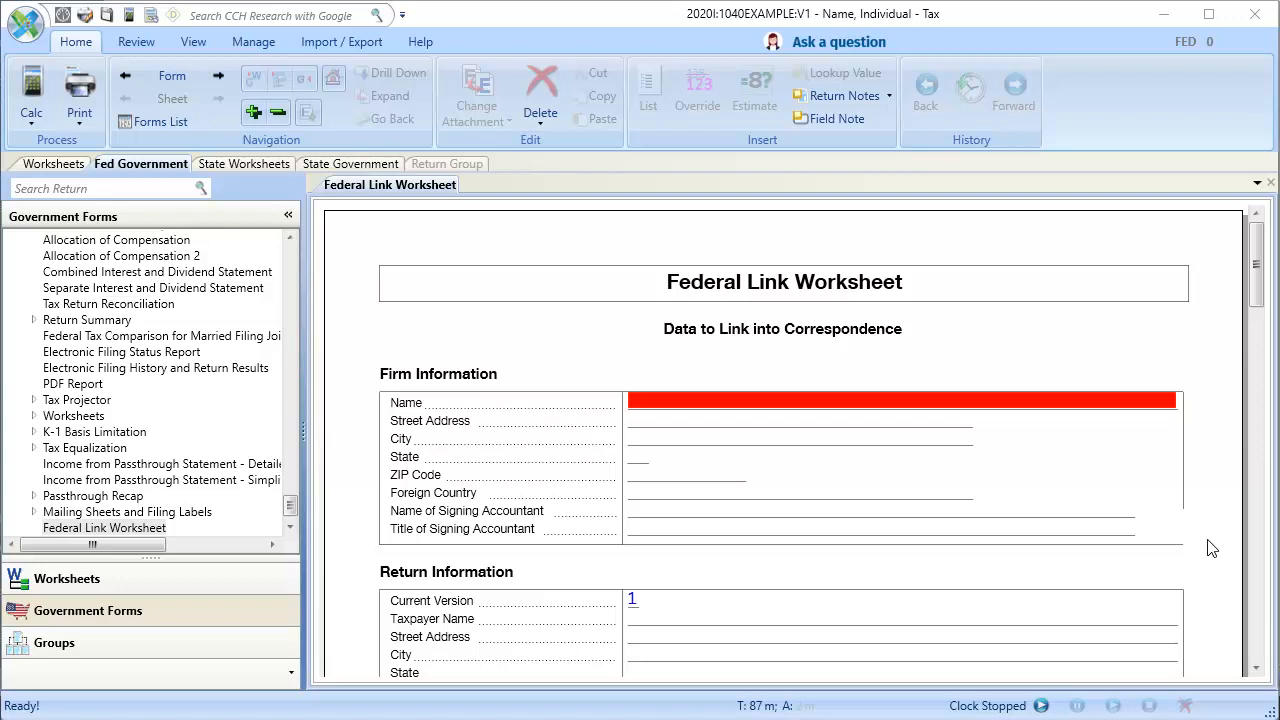
scroll(down, 3)
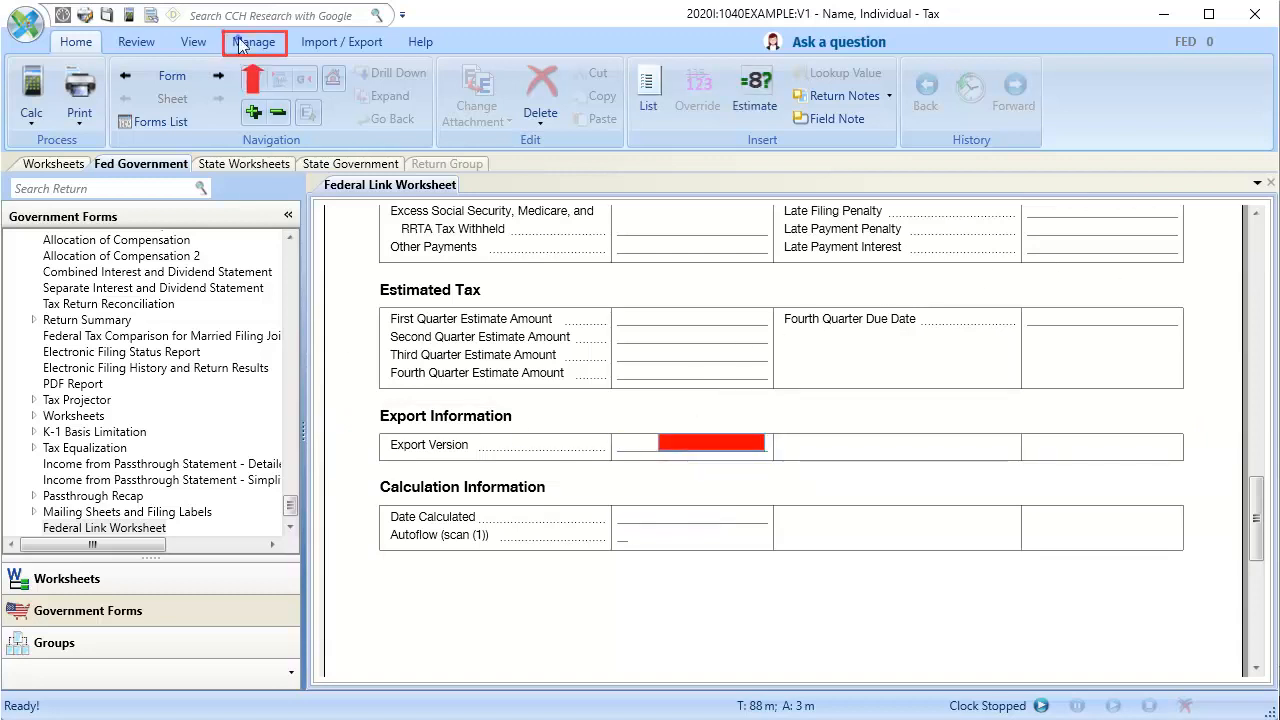
Step: Define the keyword 'Fed Link - Export Version' for the Export Version field via Manage > Define Keywords
click(252, 42)
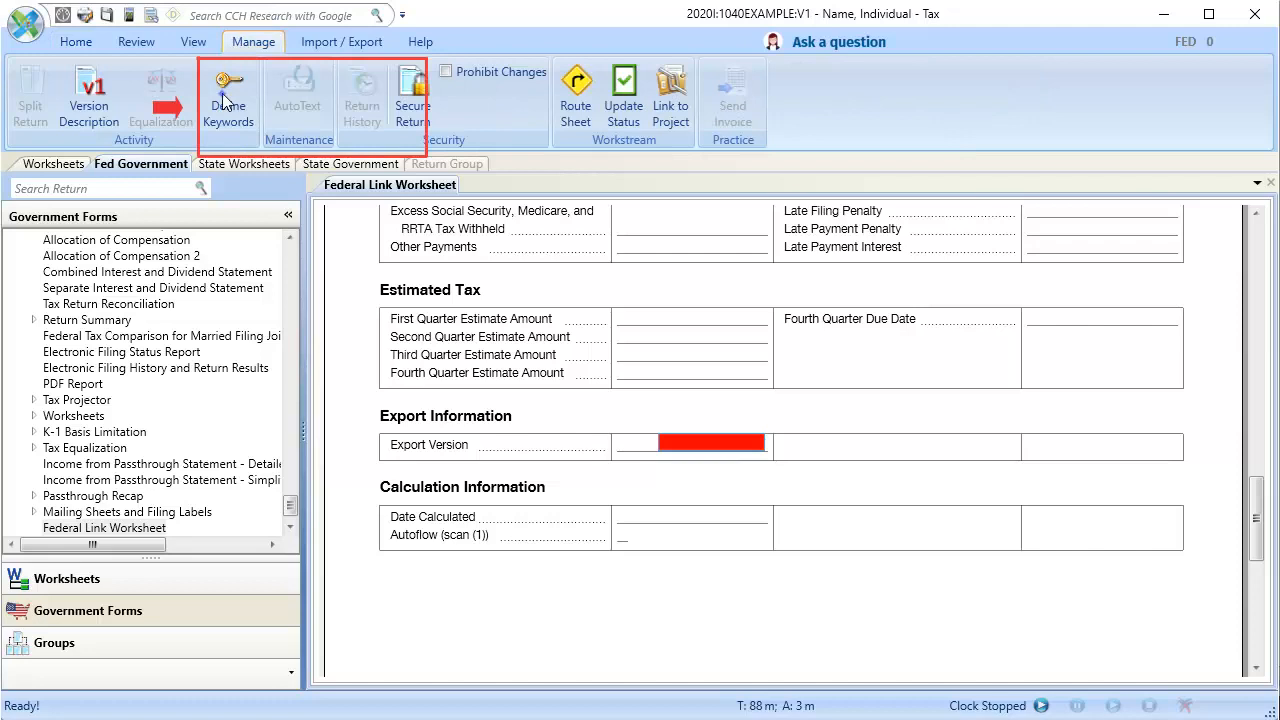
click(228, 96)
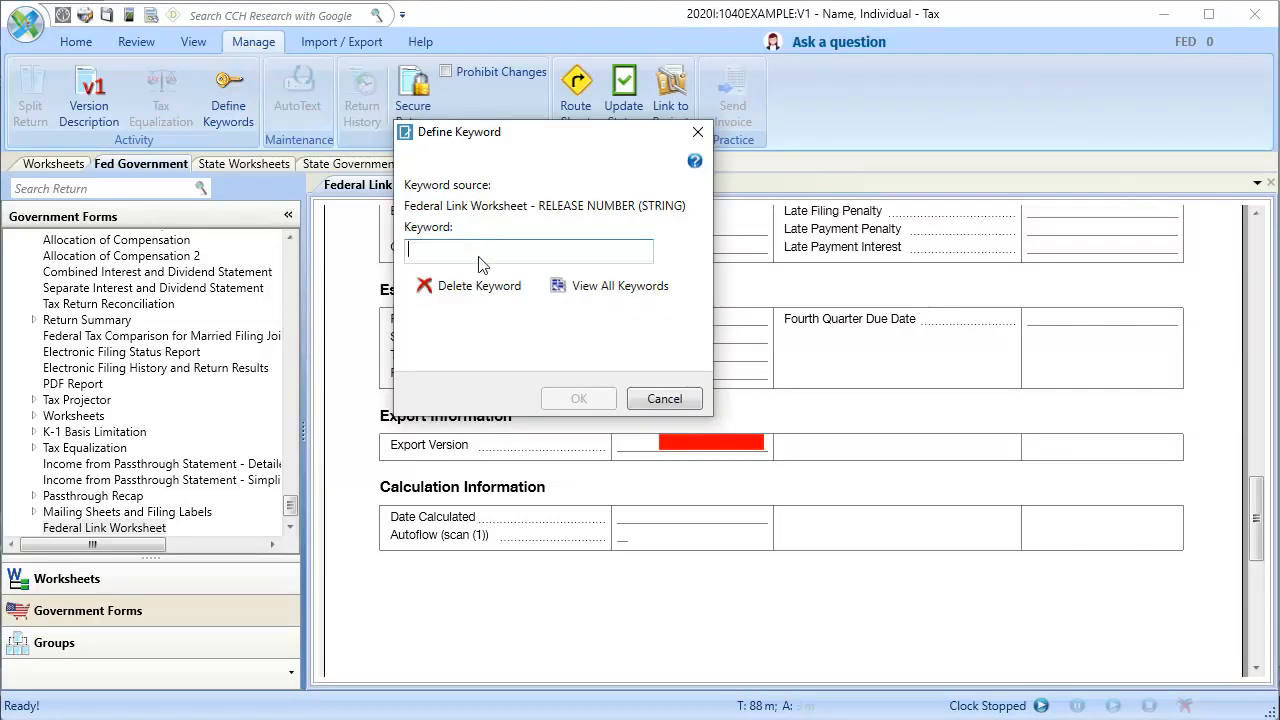
text(Fed Link - Export Version)
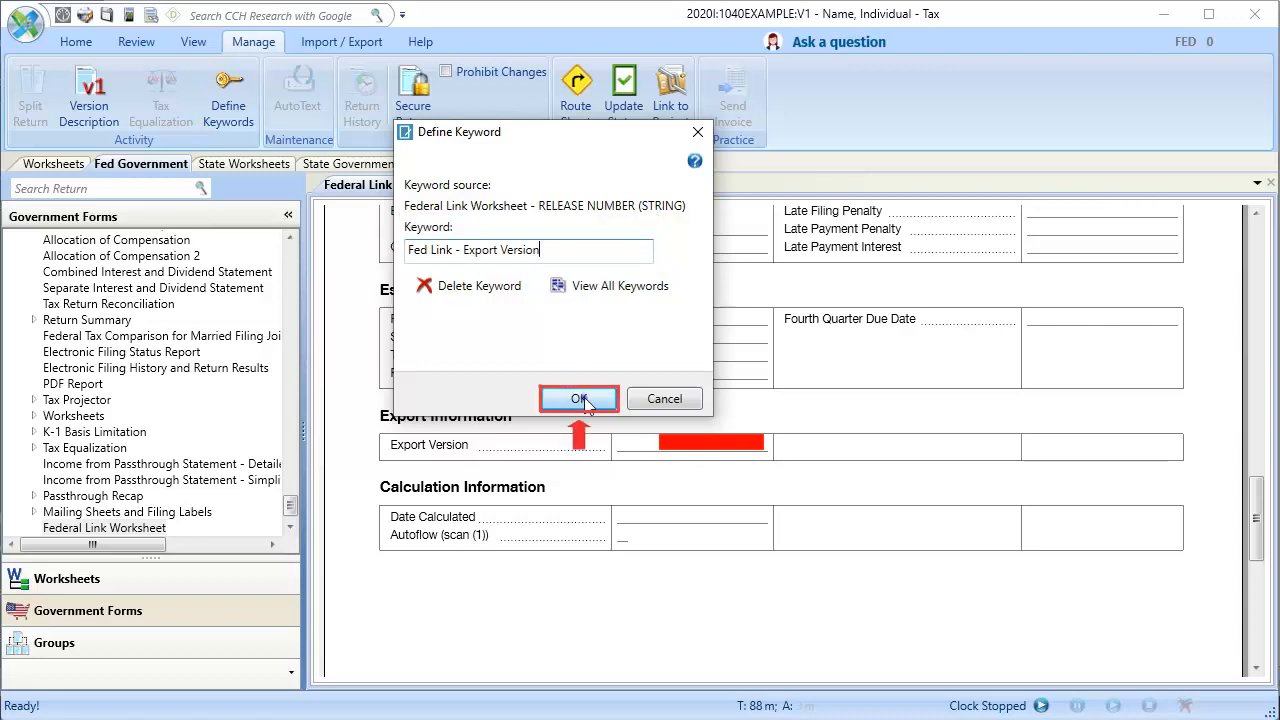
click(578, 398)
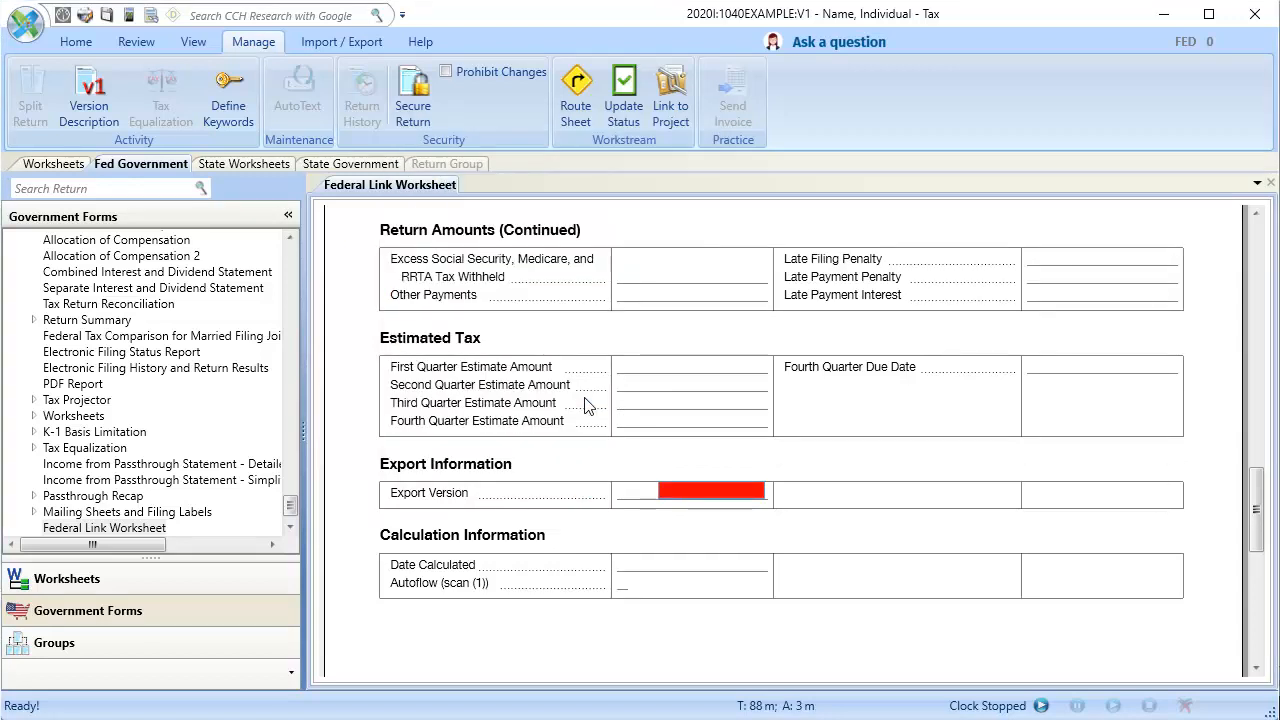
Step: Define 'Fed Link - Date Calculated' for the Date Calculated field, then return to the Dashboard
click(692, 564)
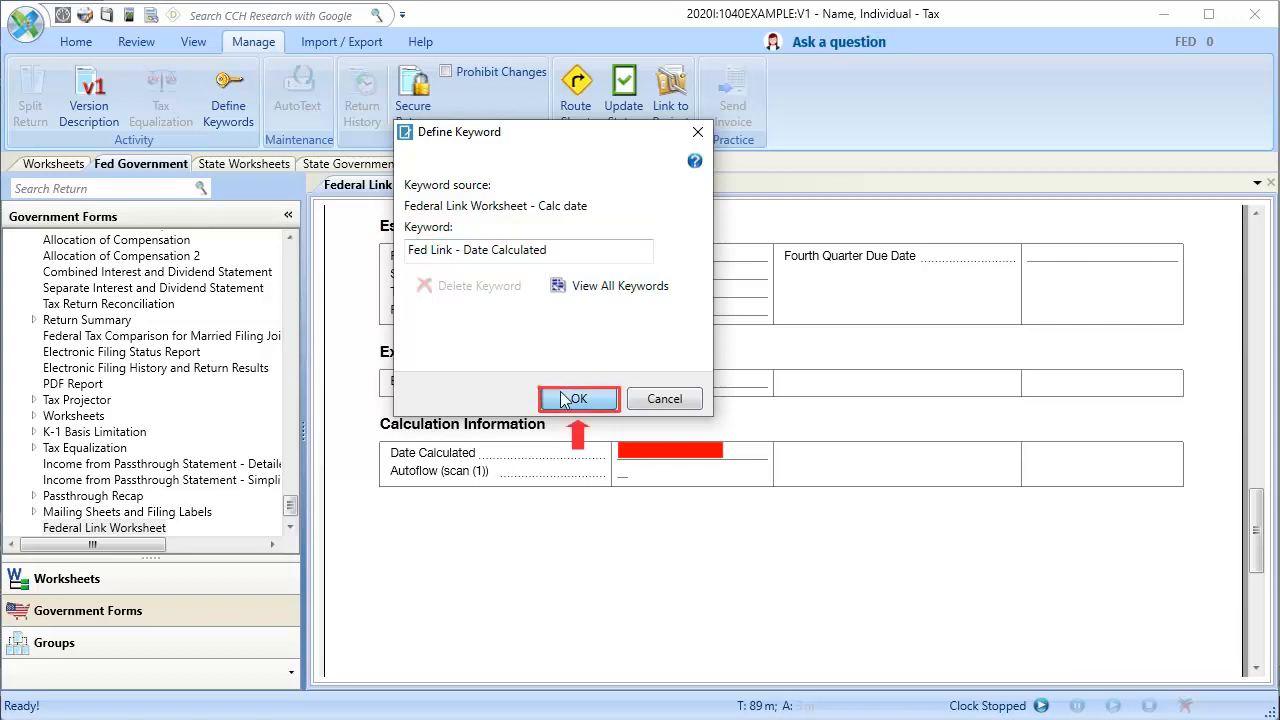
click(578, 398)
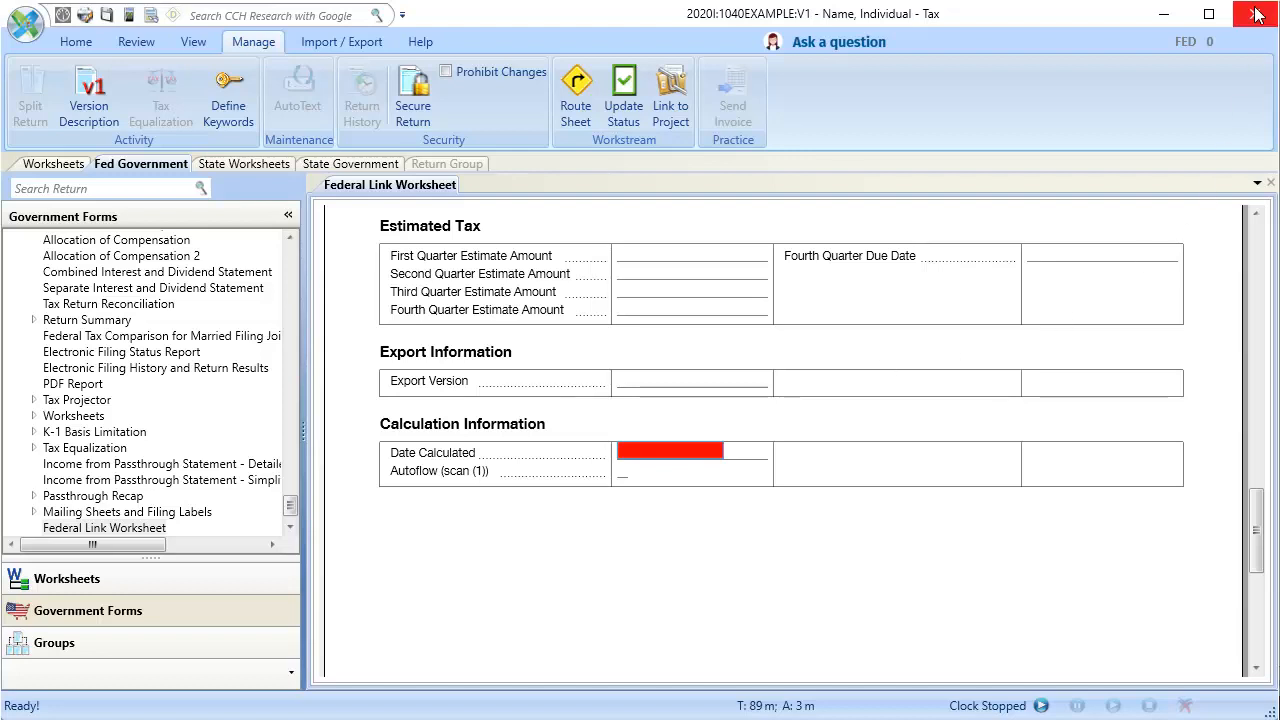
click(1252, 14)
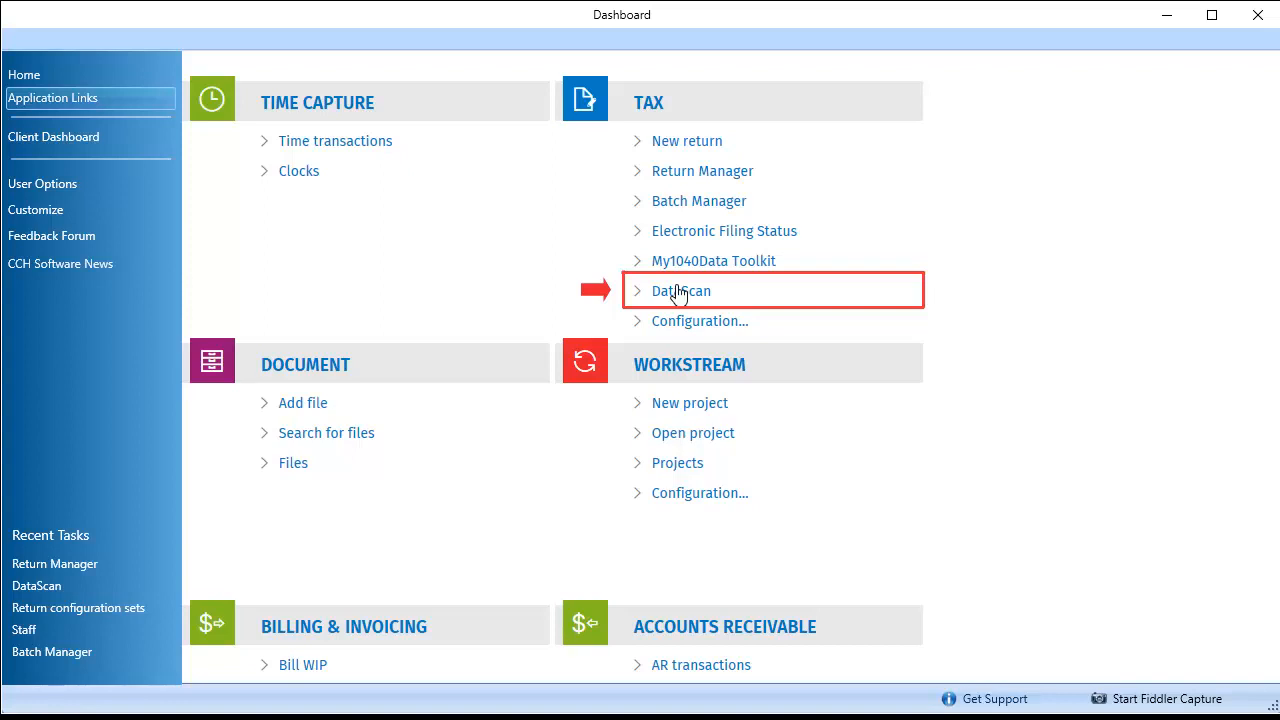
Step: Launch DataScan from the Dashboard's Tax application links
click(680, 292)
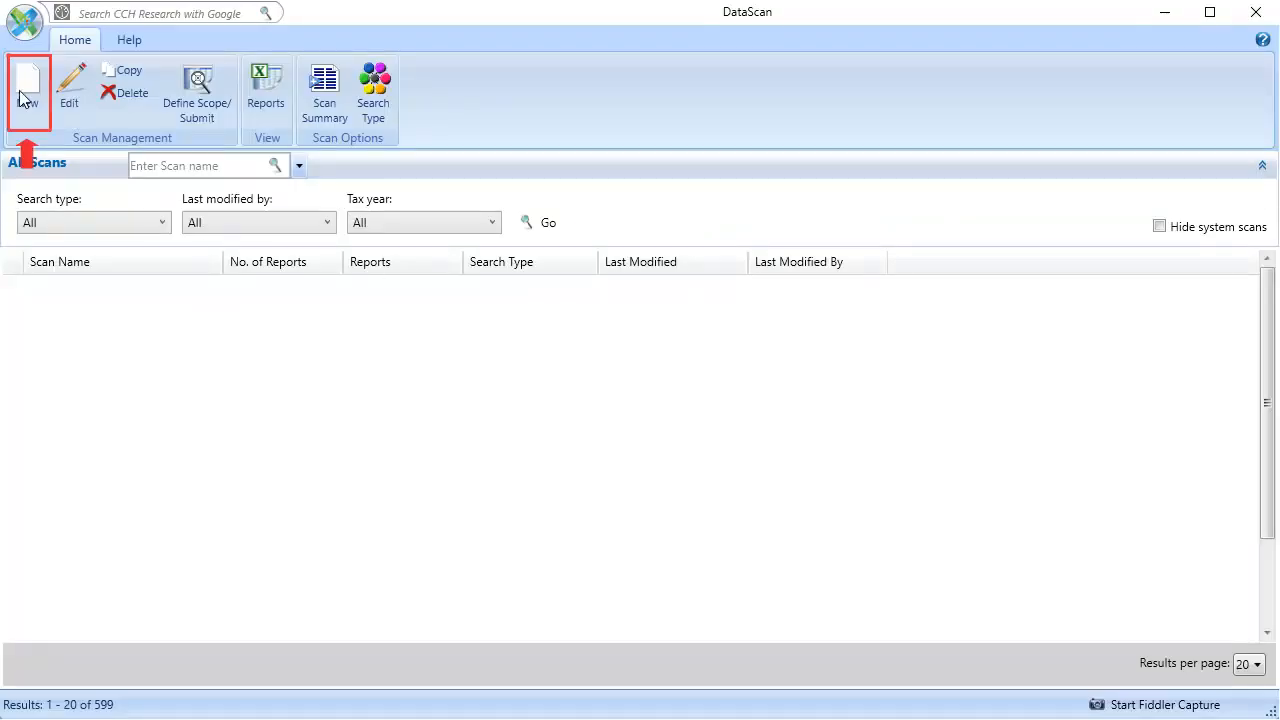
Step: Create a new scan definition named '2020 1040 MN - M1NC'
click(28, 90)
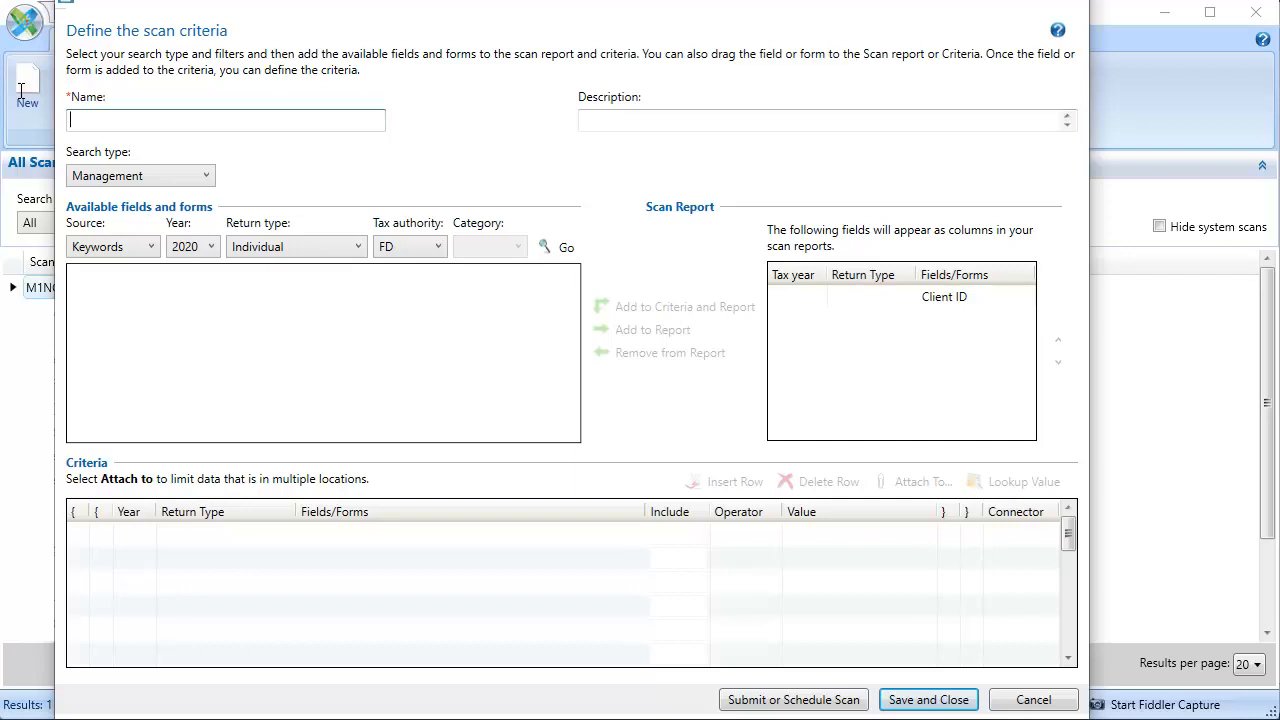
click(224, 120)
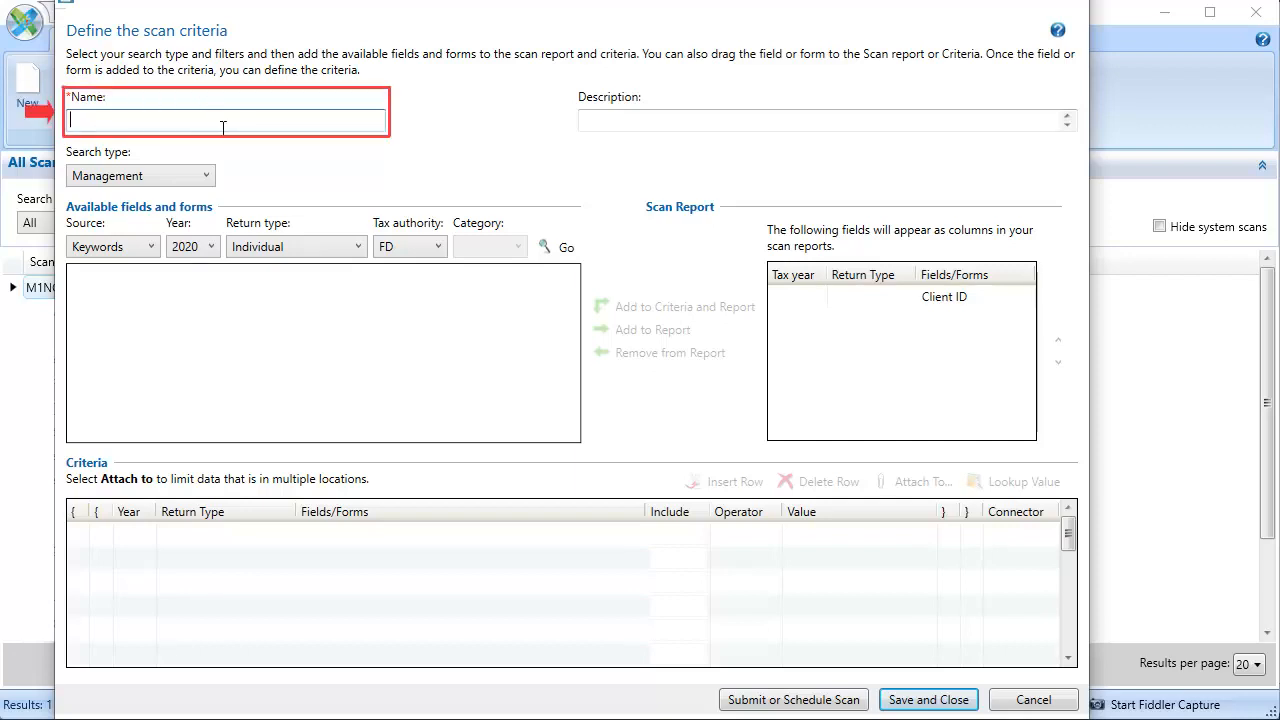
text(2020 1040 MN - M1NC)
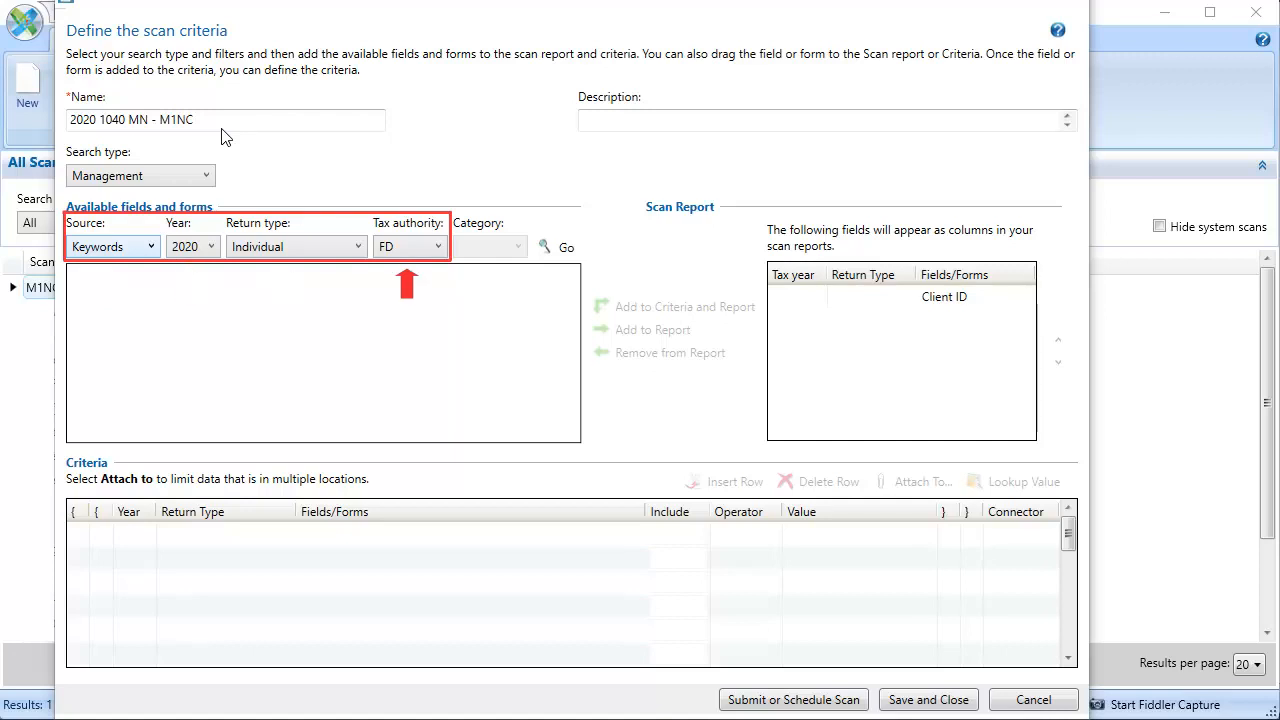
Step: Load the 2020 federal individual keywords and add both Fed Link keywords to criteria and report
click(566, 248)
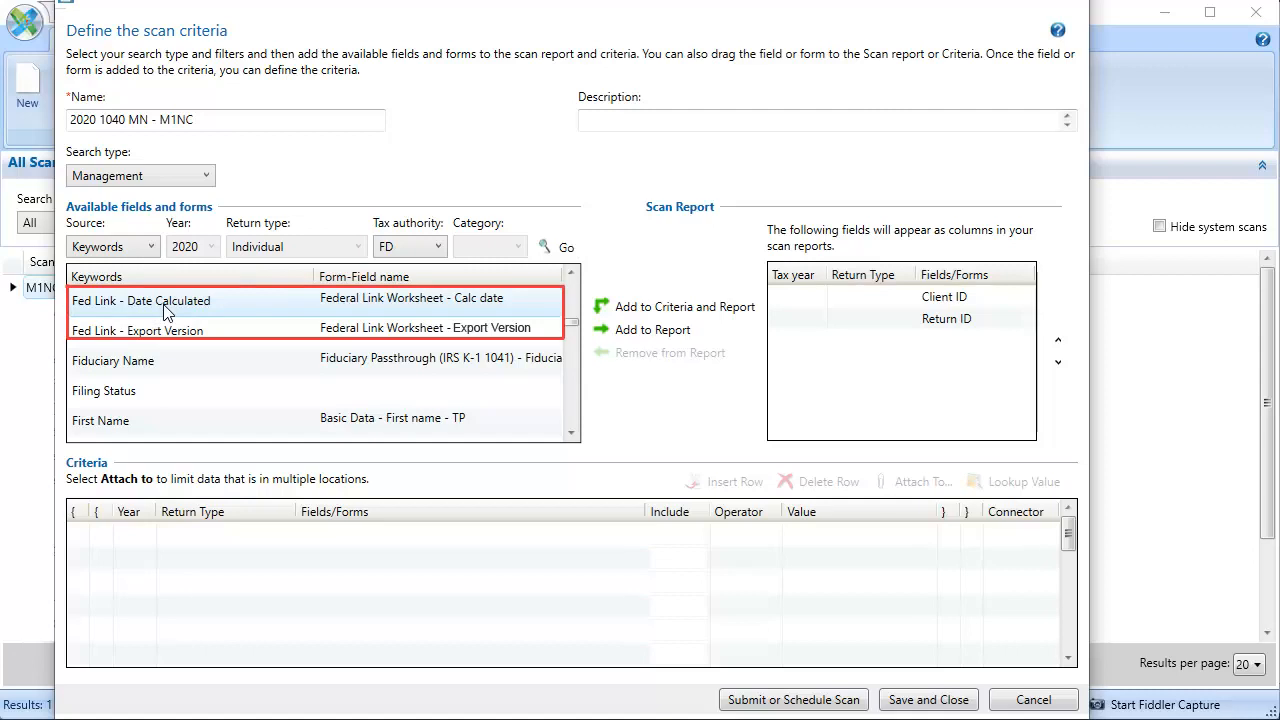
click(140, 300)
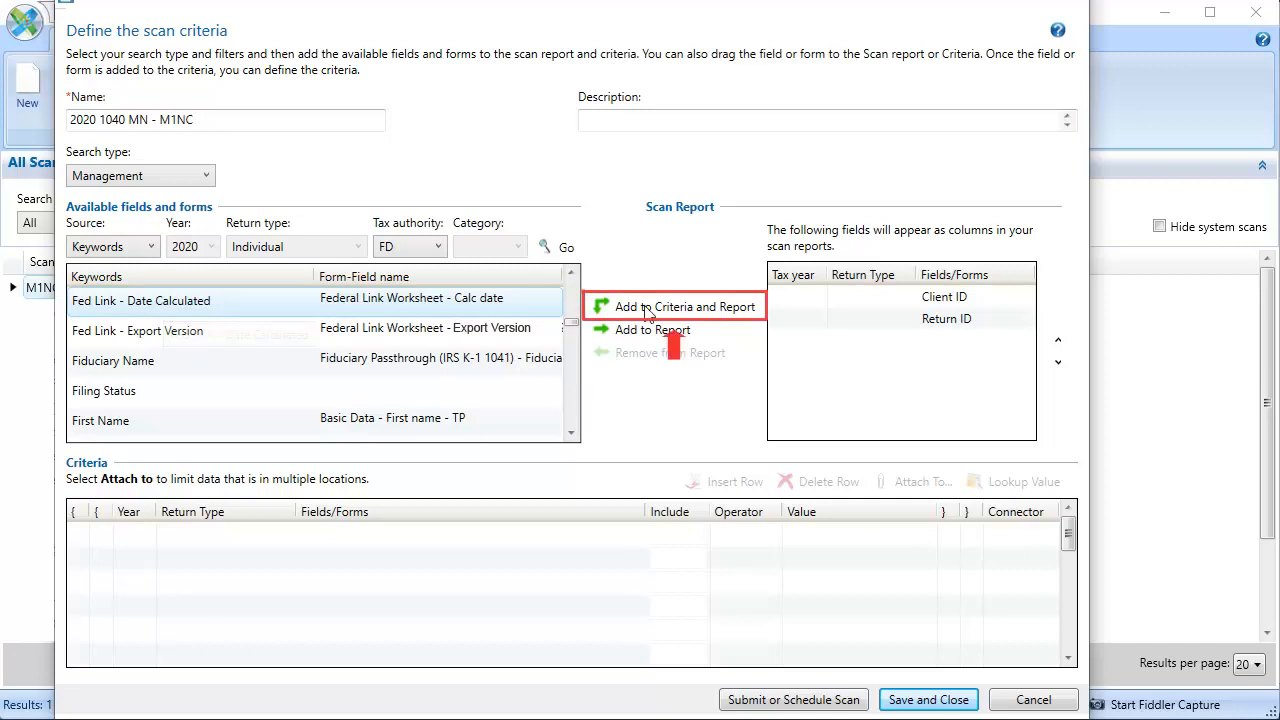
click(684, 306)
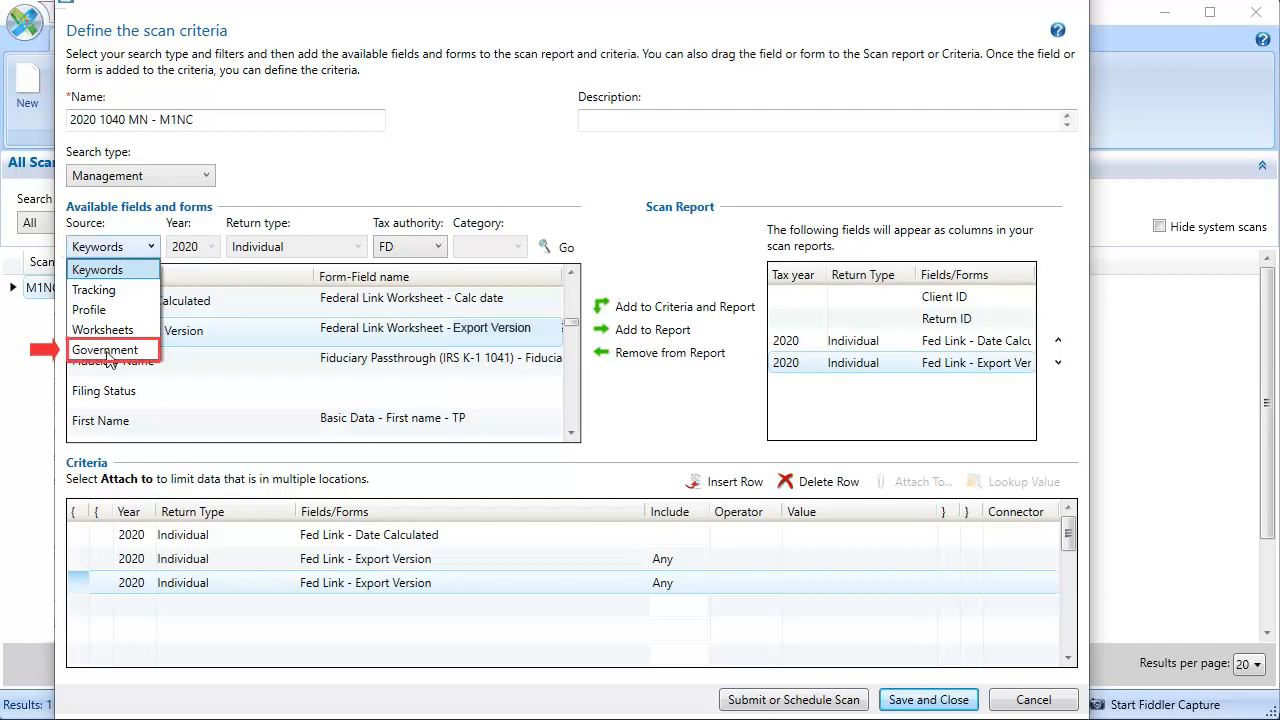
Step: Switch the source to Minnesota government forms and add M1NC - Federal Adjustments to the criteria
click(104, 350)
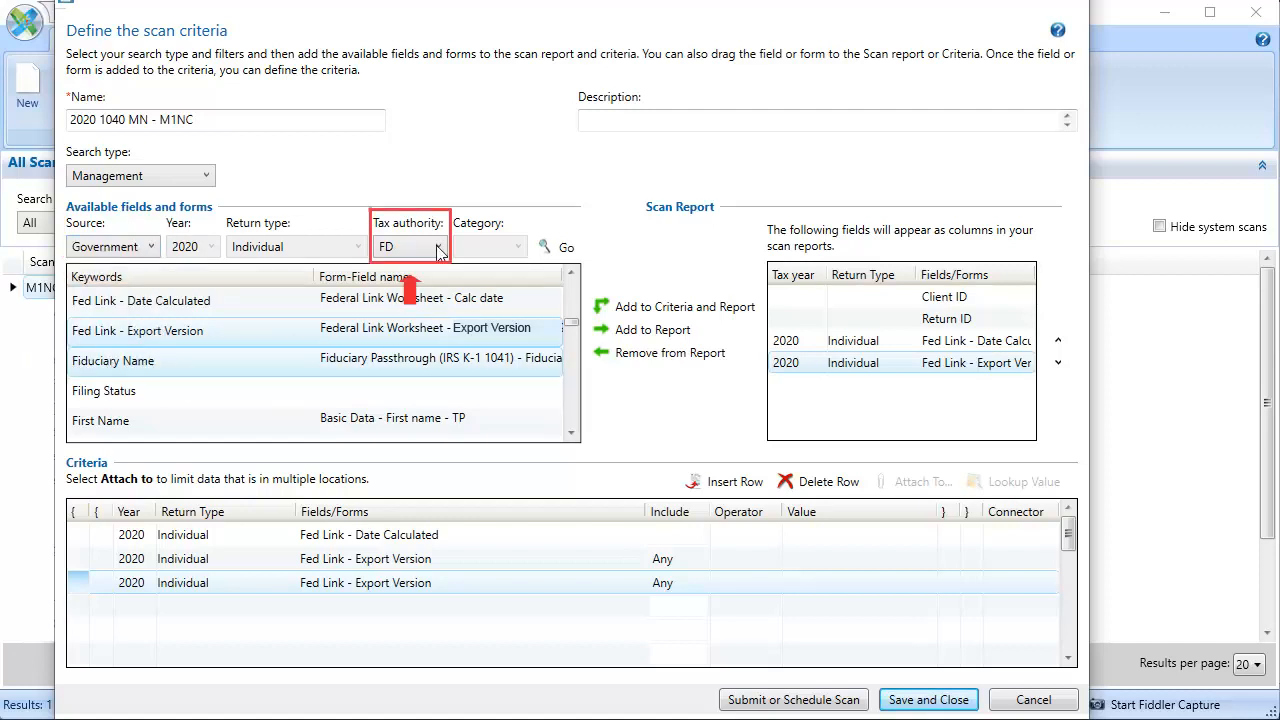
click(436, 248)
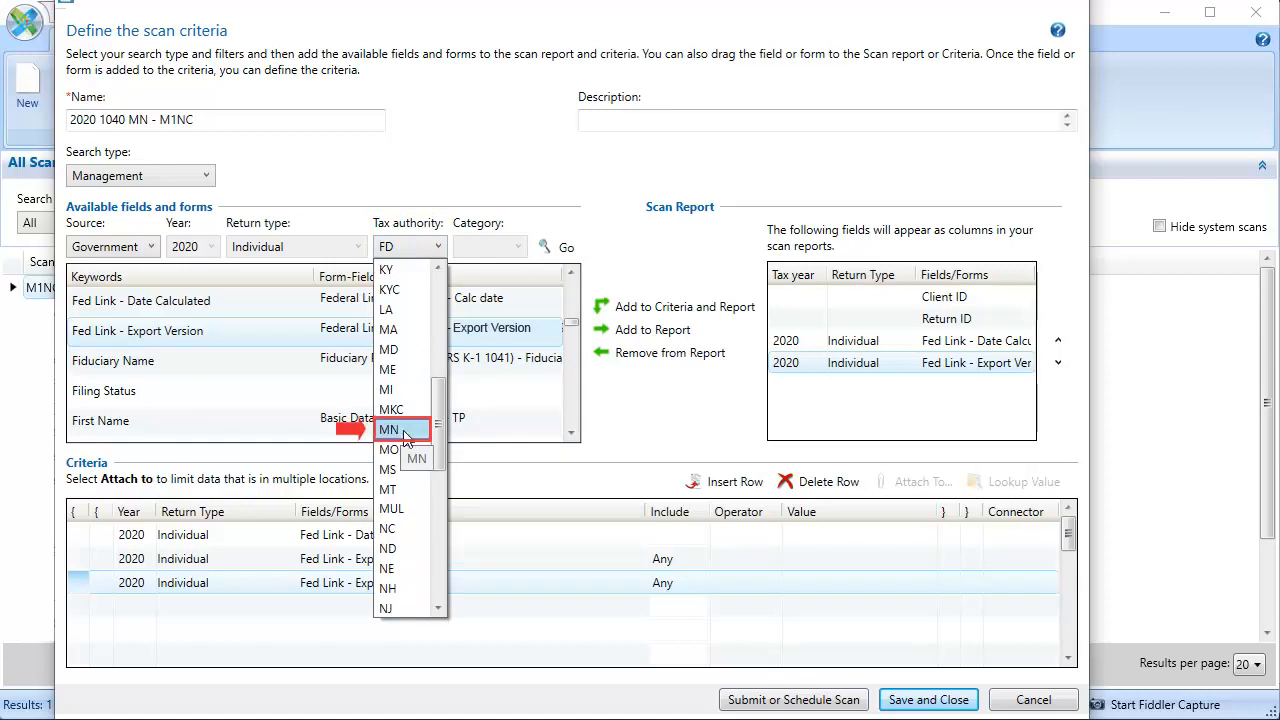
click(388, 428)
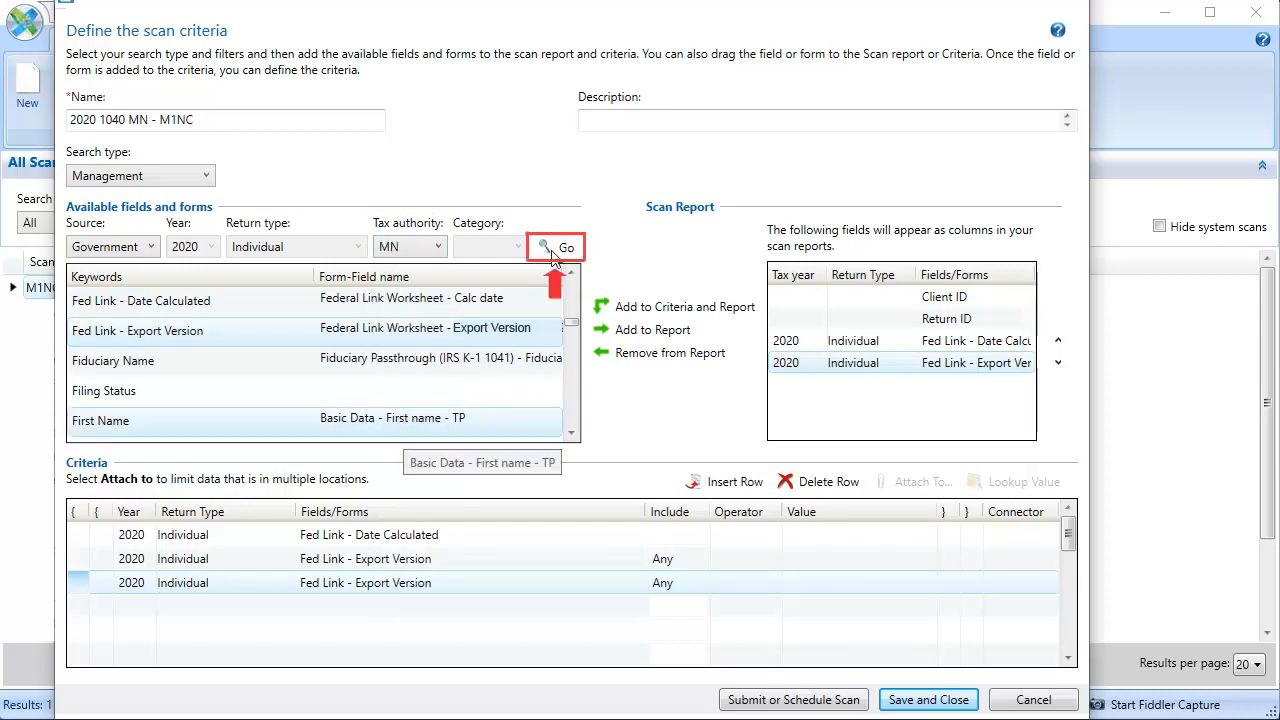
click(566, 248)
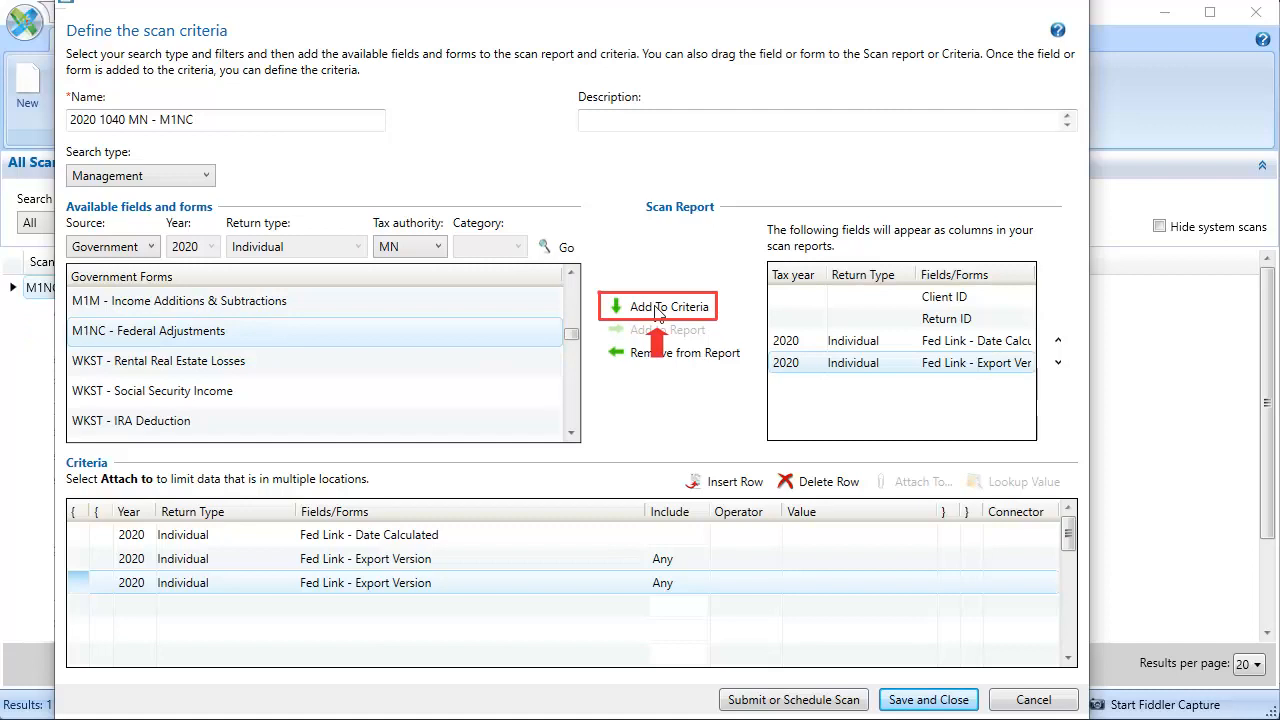
click(668, 306)
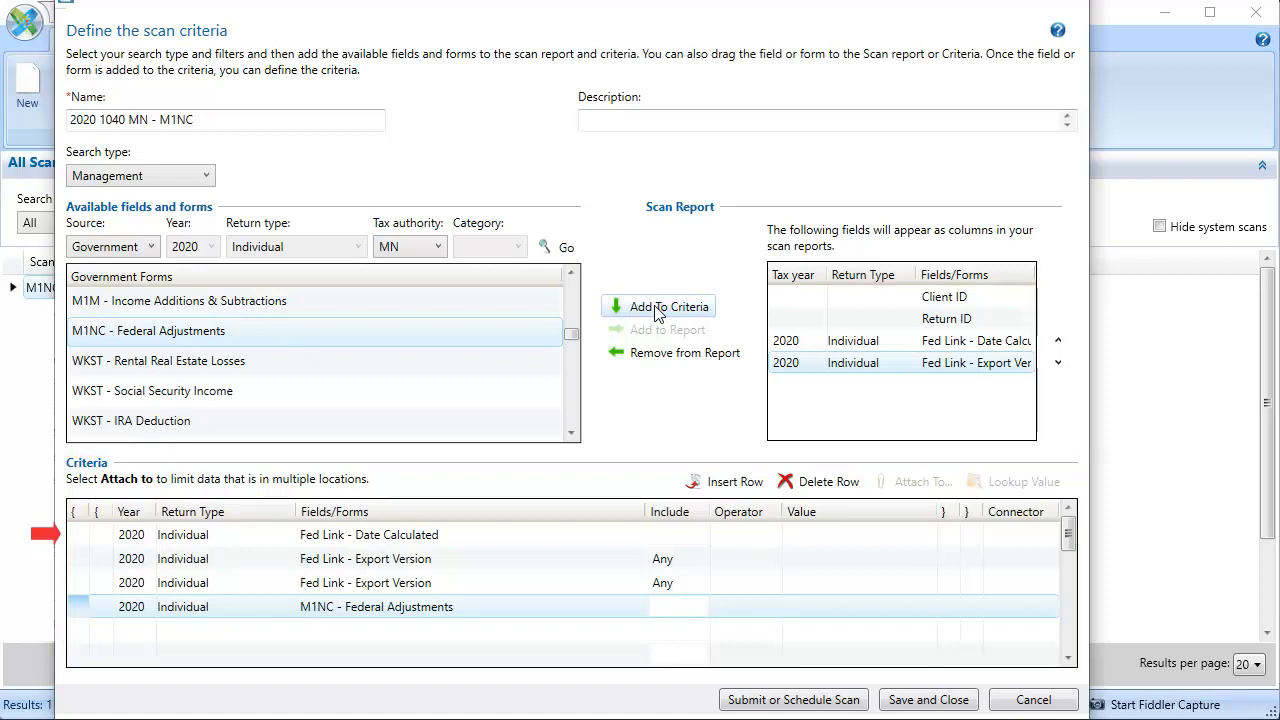
mouse_move(670, 312)
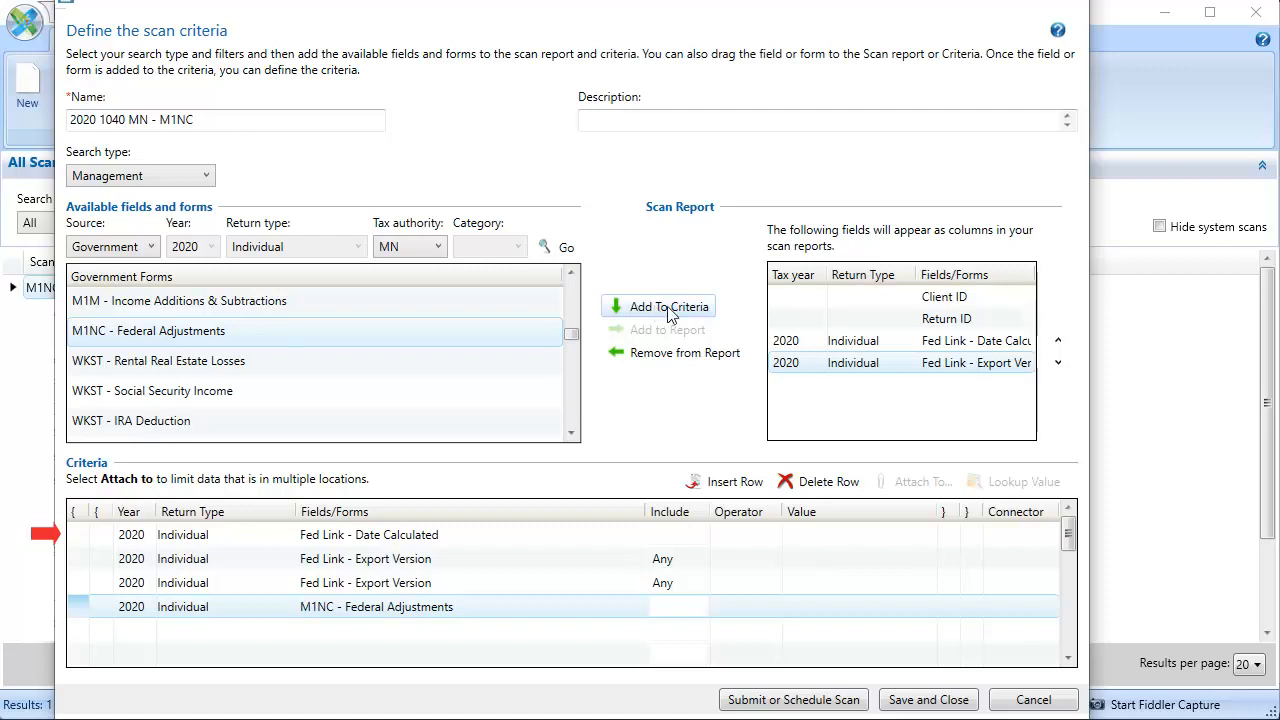
Step: Require Date Calculated less than 02/28/2021 and group the Export Version rows joined with Or
click(746, 534)
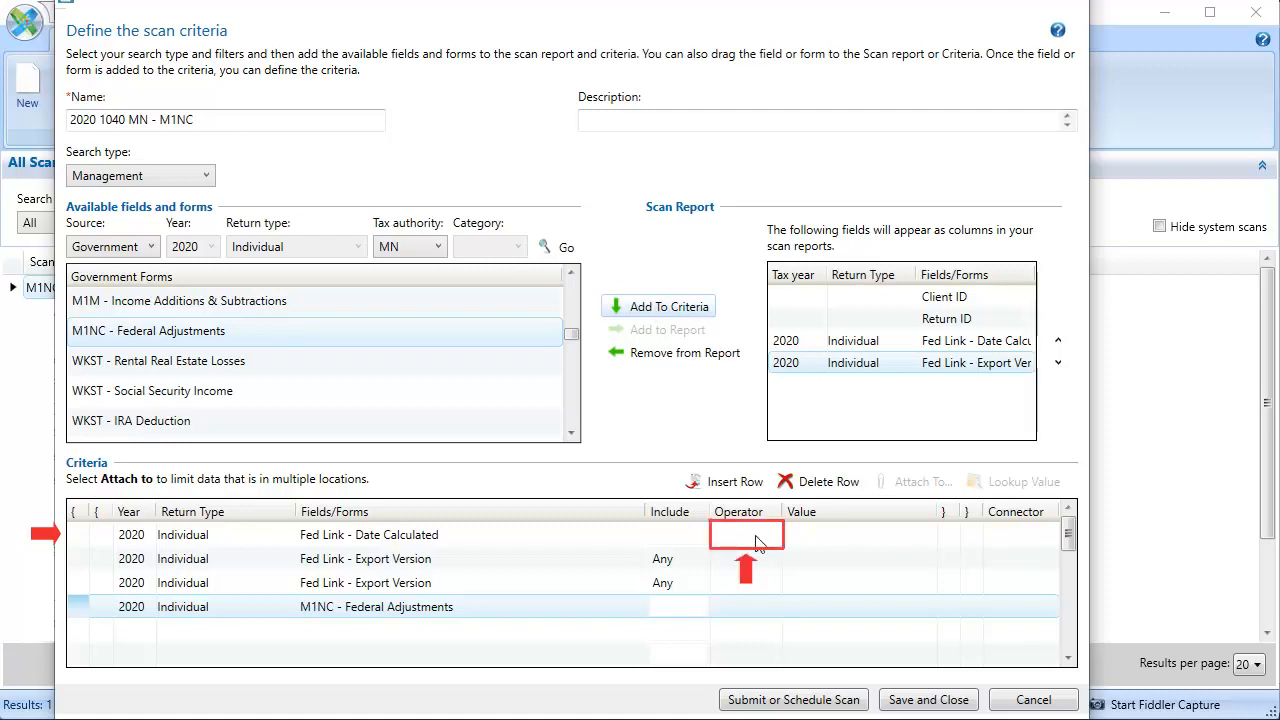
click(744, 534)
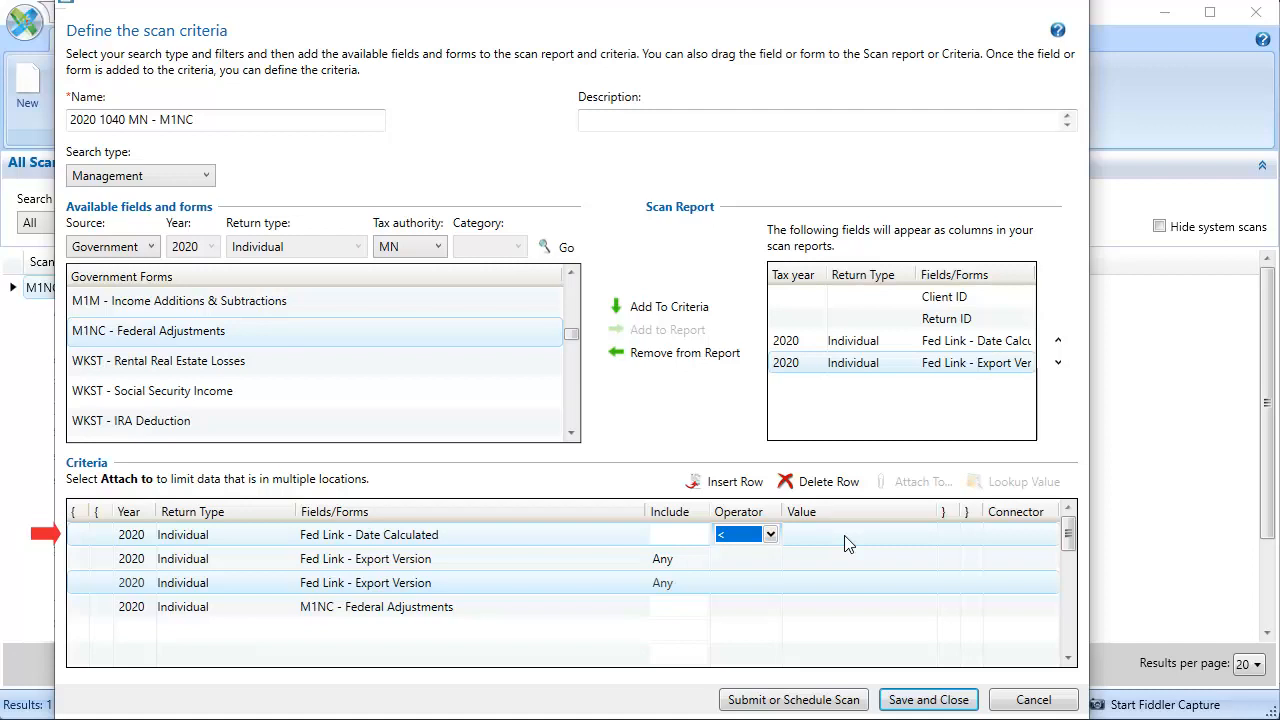
text(02/28/2021)
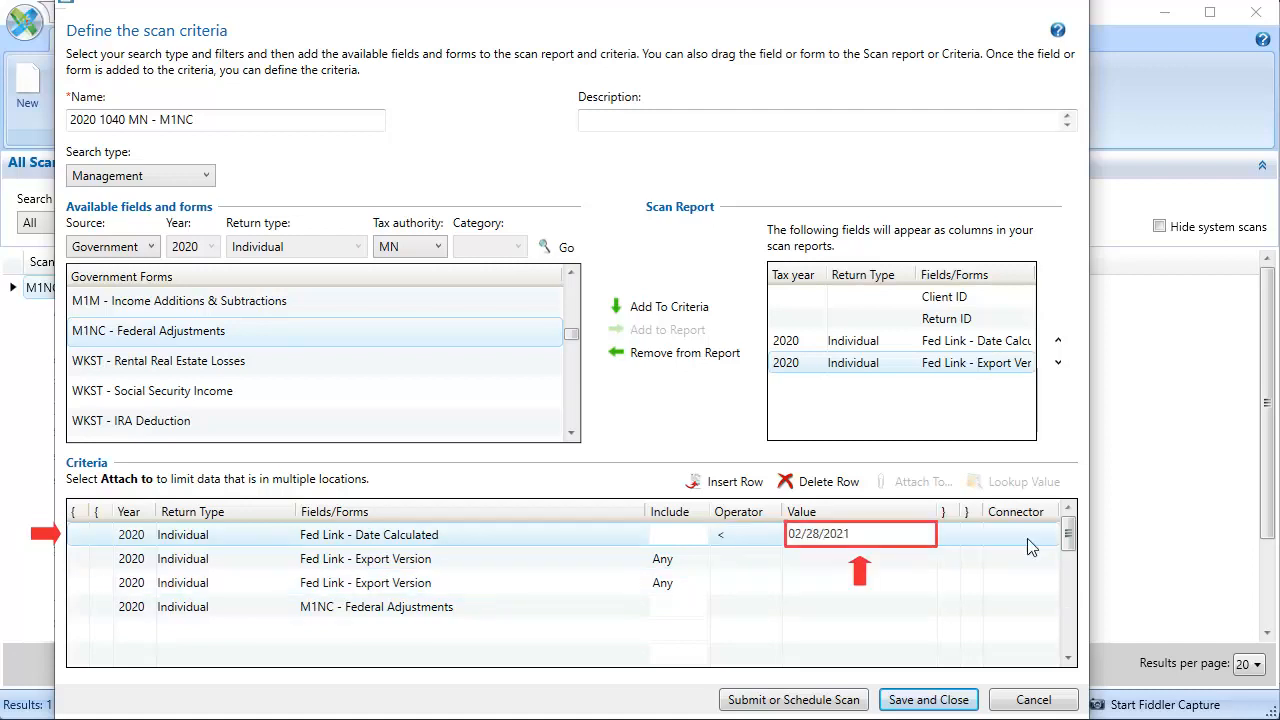
click(1048, 534)
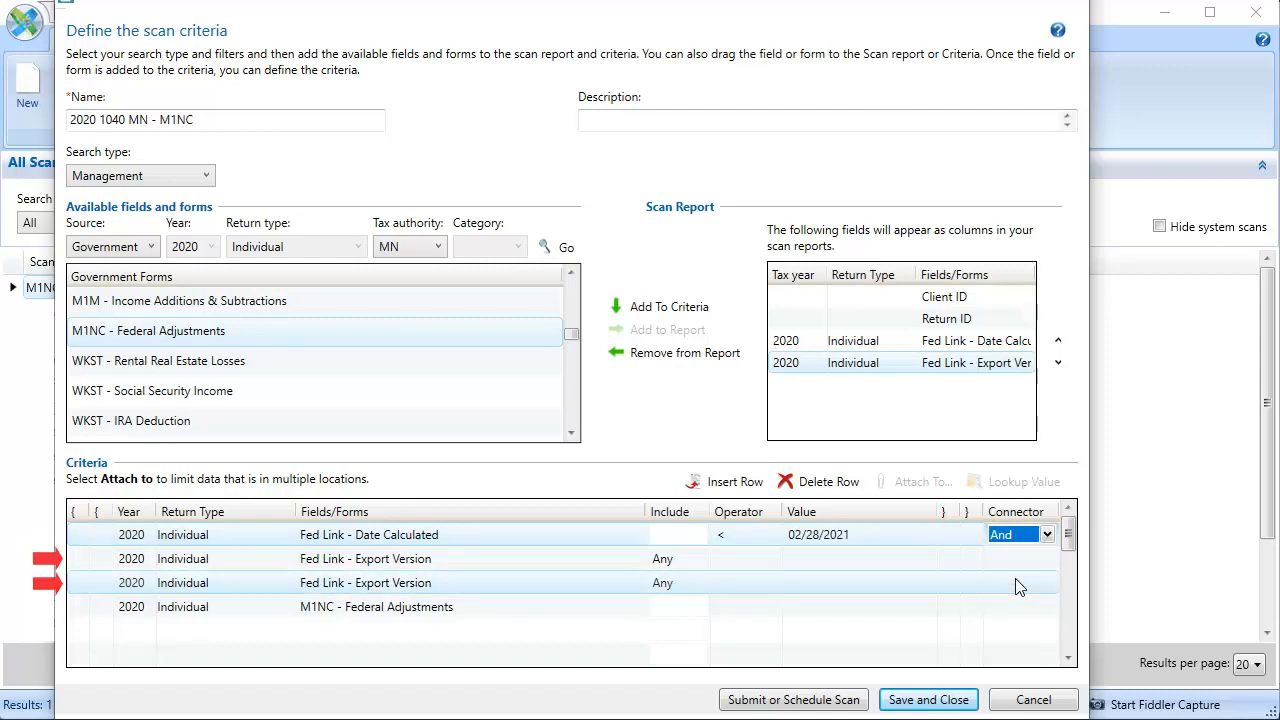
mouse_move(178, 576)
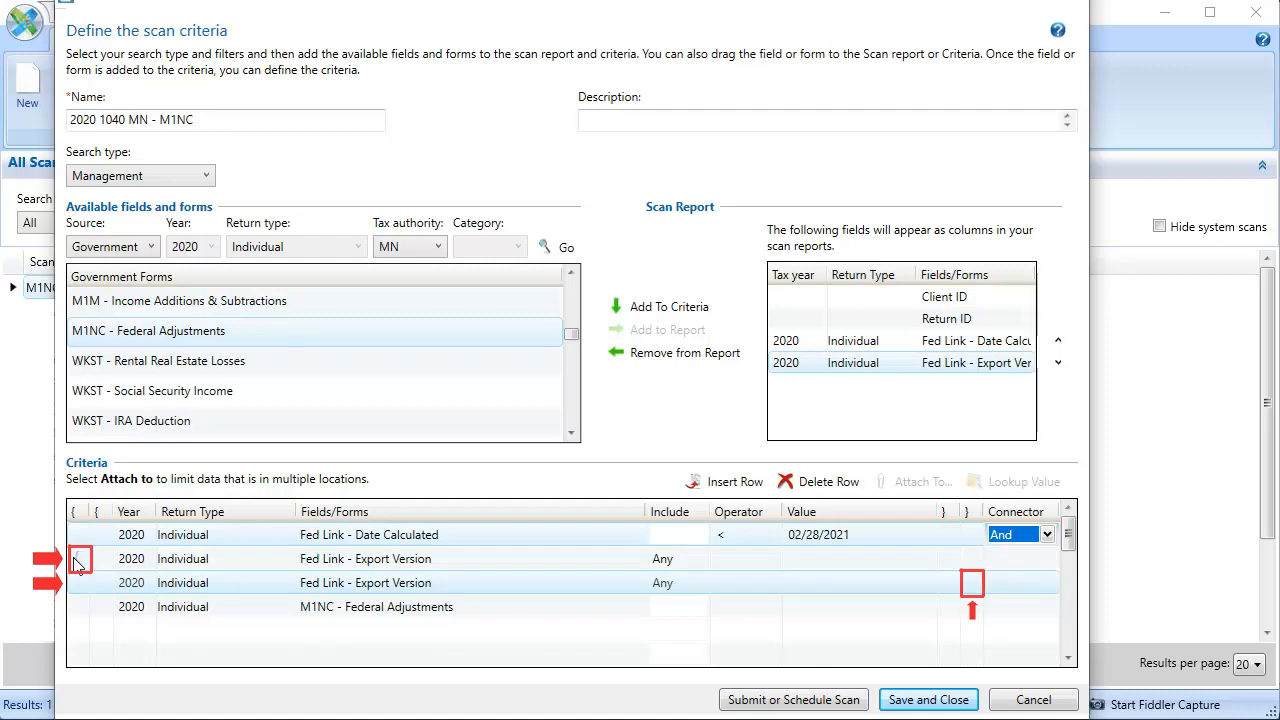
click(768, 558)
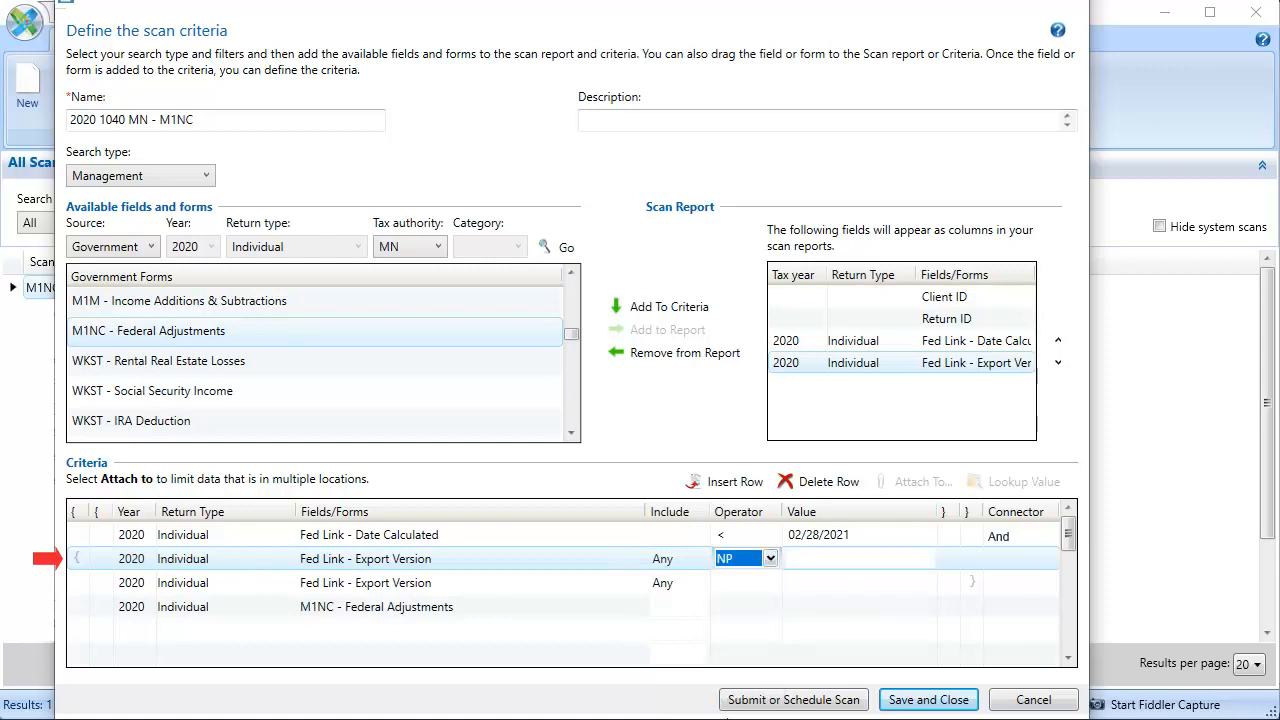
click(1020, 558)
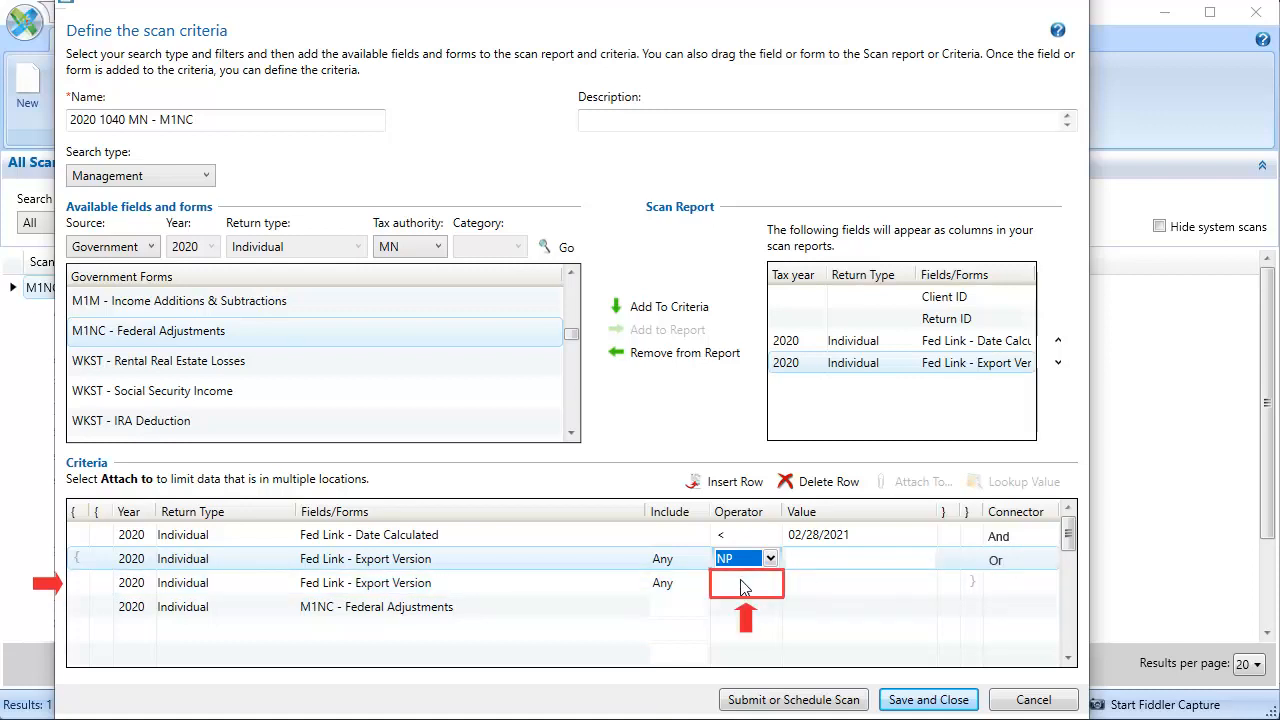
Step: Set the second Export Version row to >= 2020.02070, link with And, and set M1NC operator to P
click(768, 582)
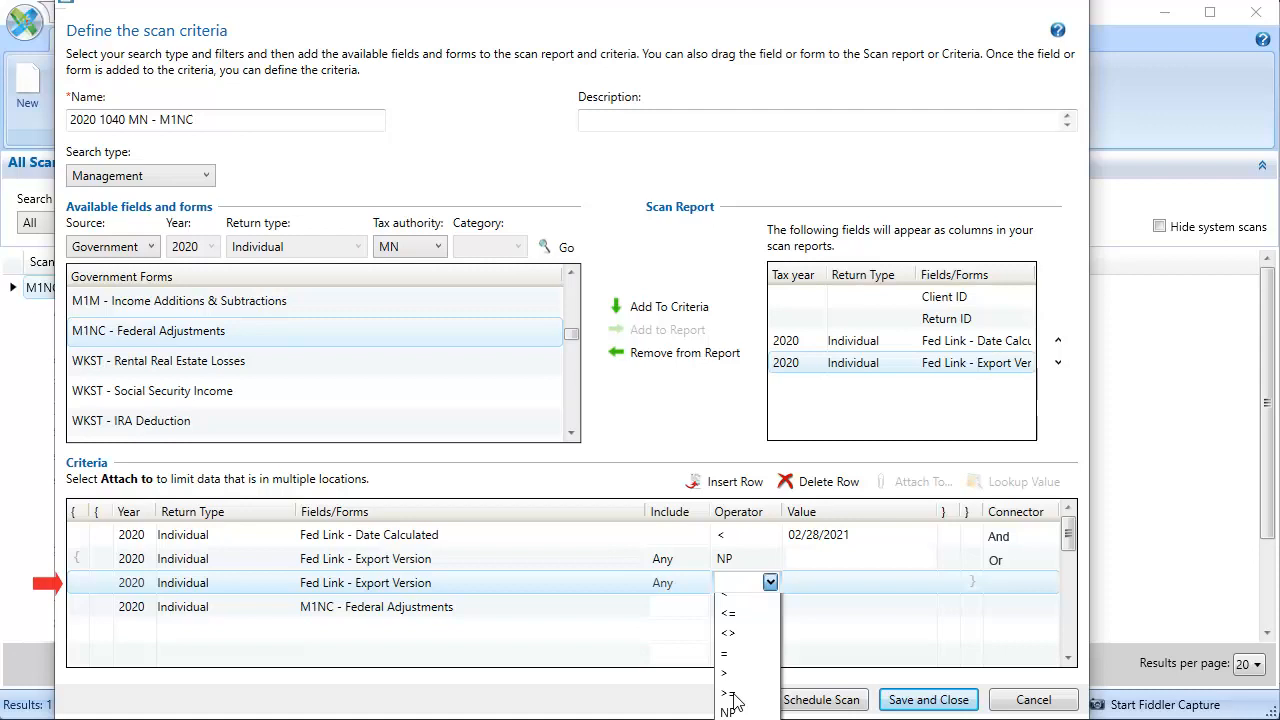
click(728, 594)
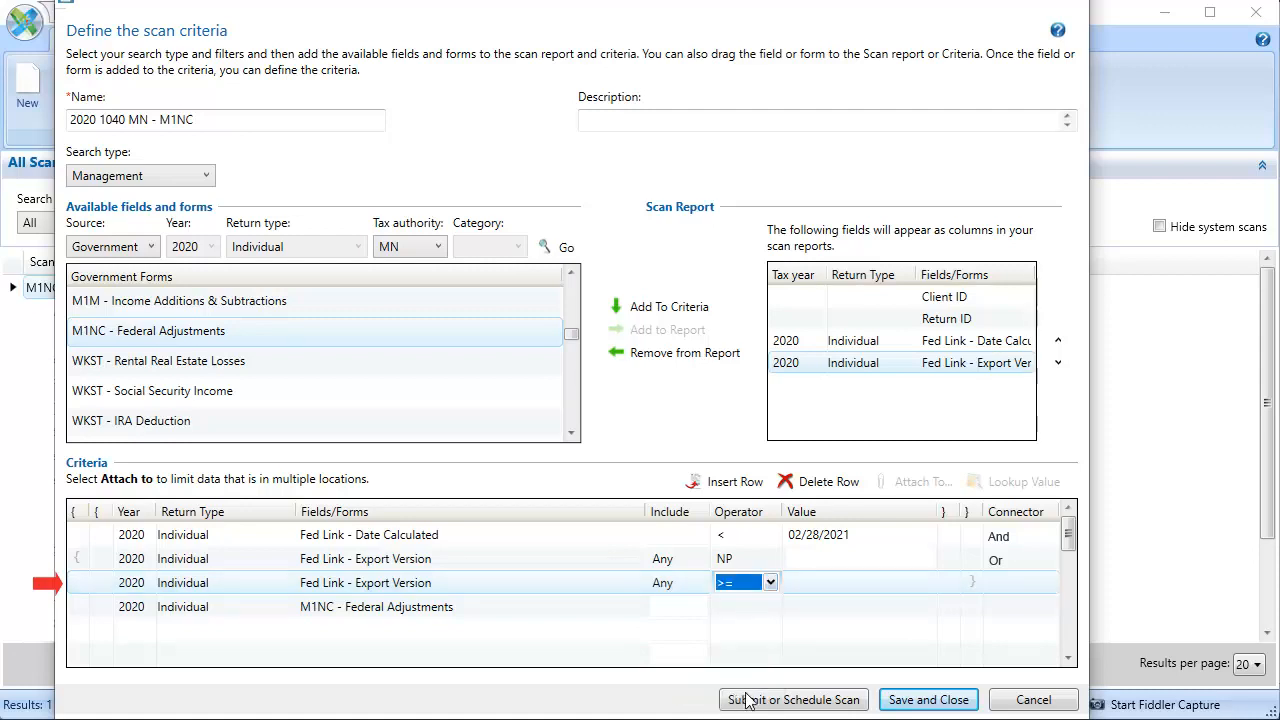
text(2020.02070)
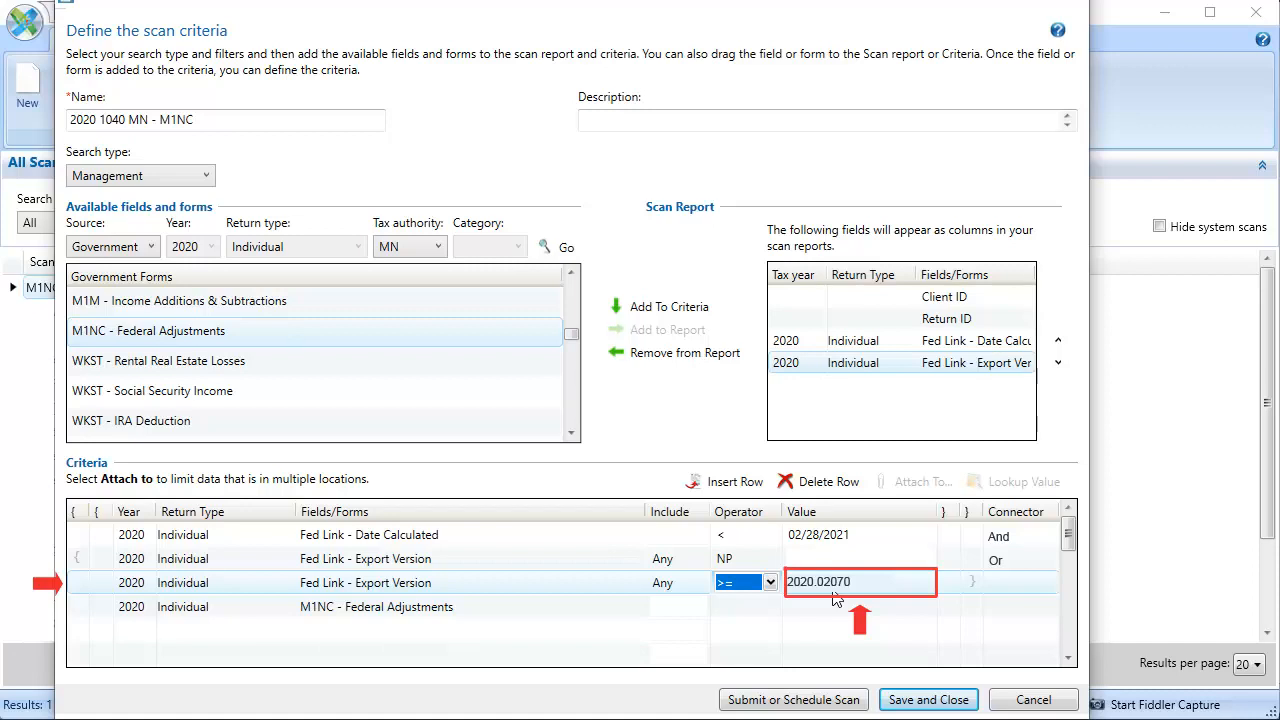
click(1046, 582)
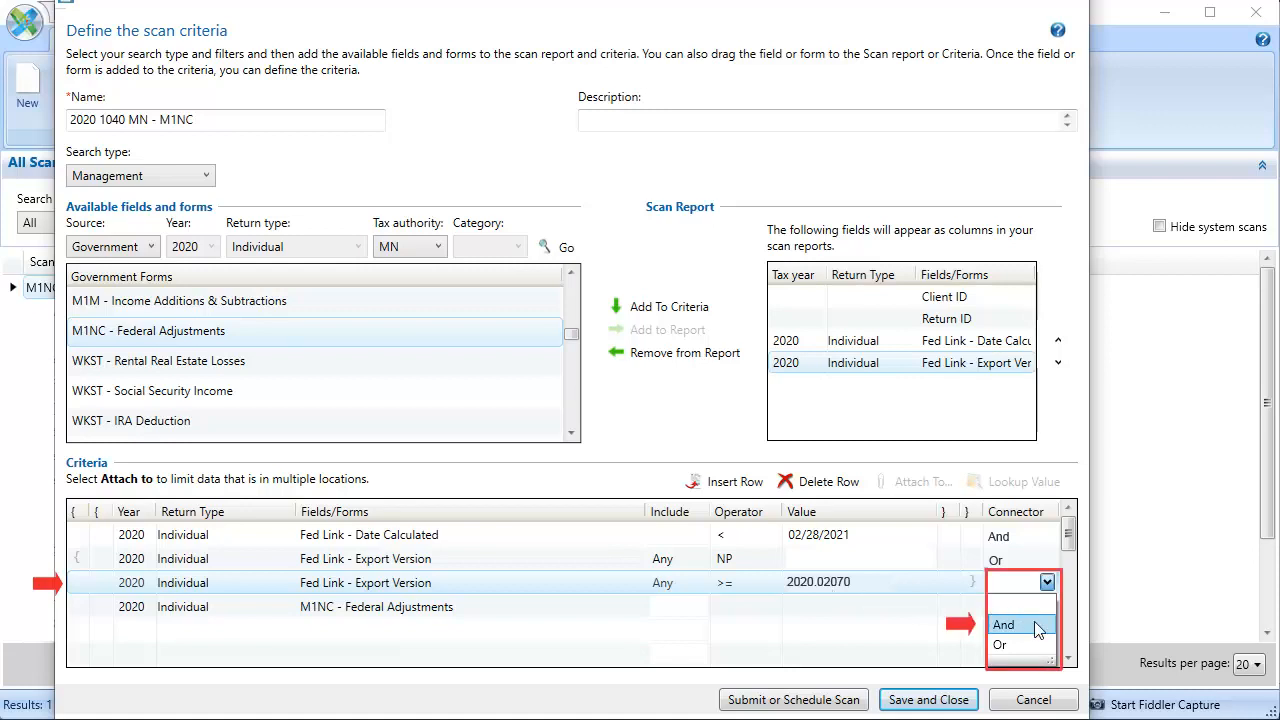
click(1004, 624)
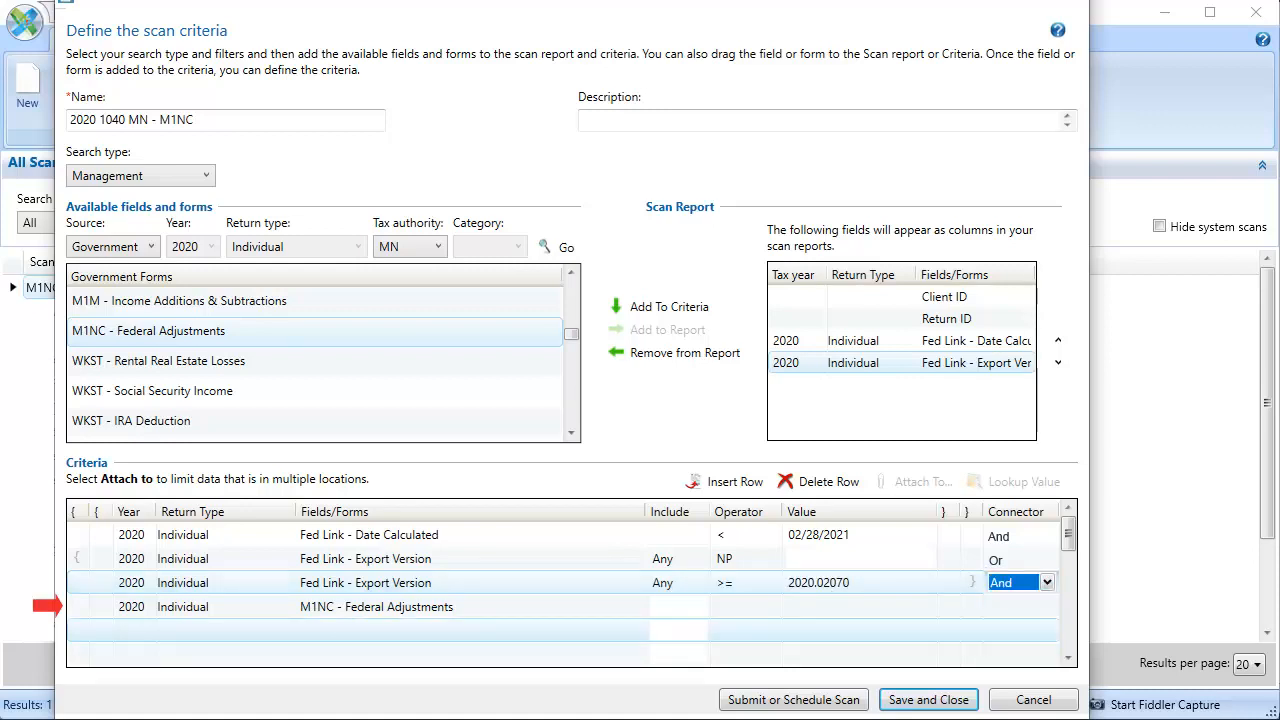
click(768, 606)
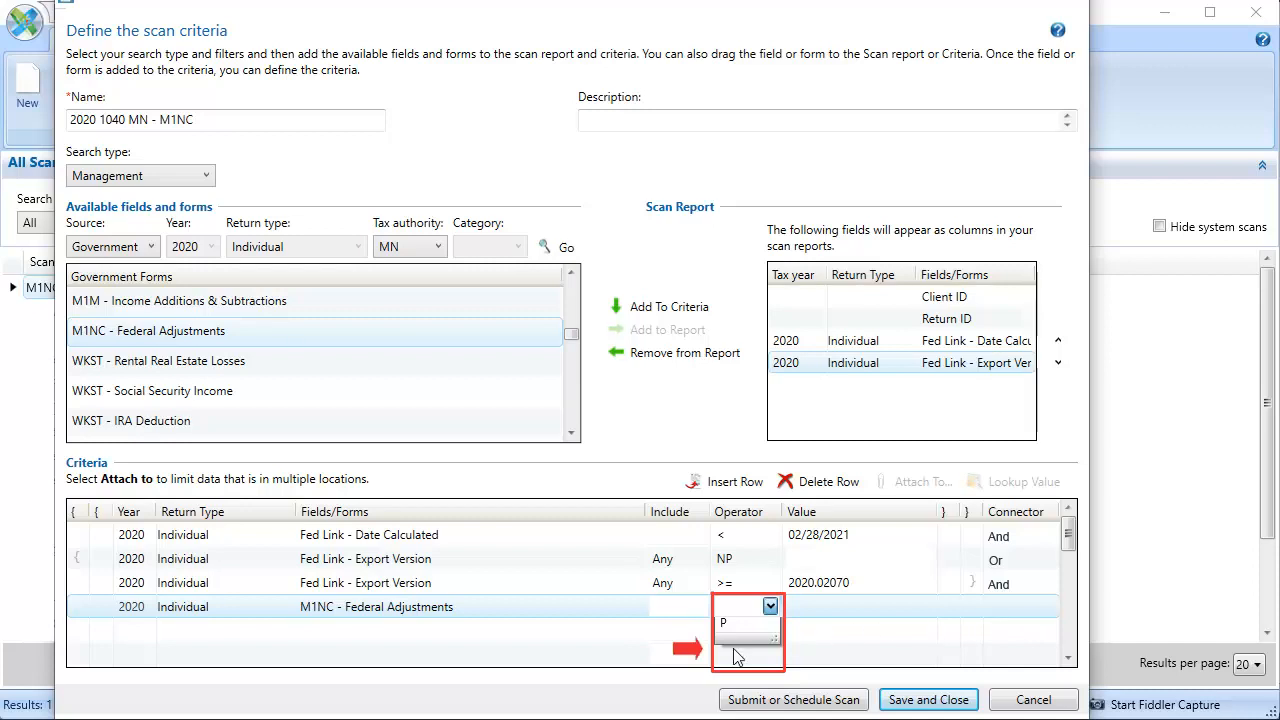
click(152, 248)
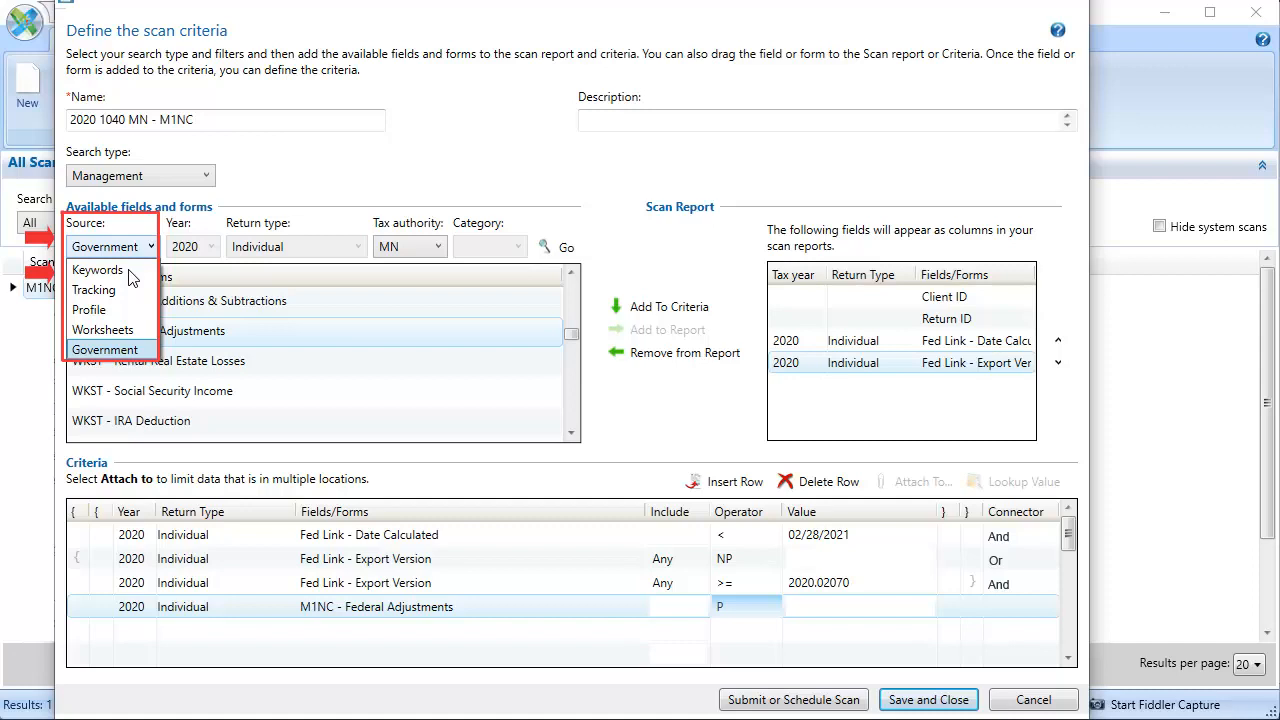
Step: Switch back to federal keyword fields and add TP First Name as a report column
click(96, 268)
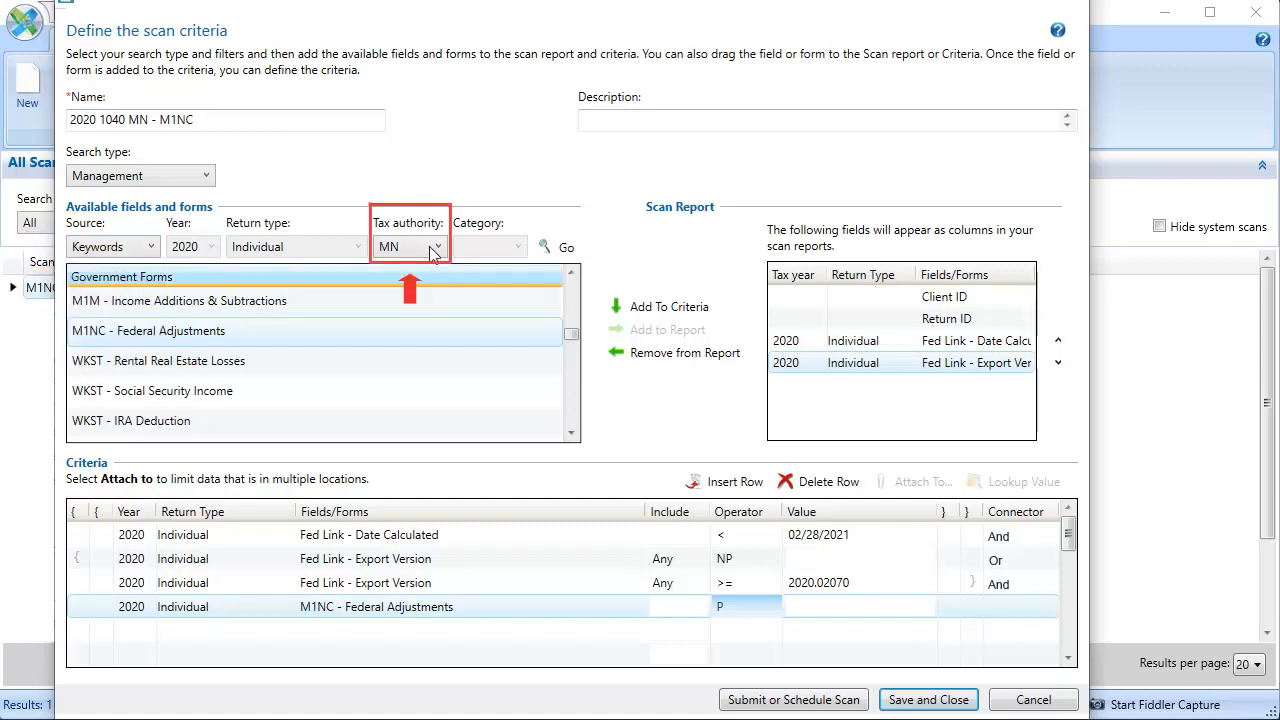
click(436, 248)
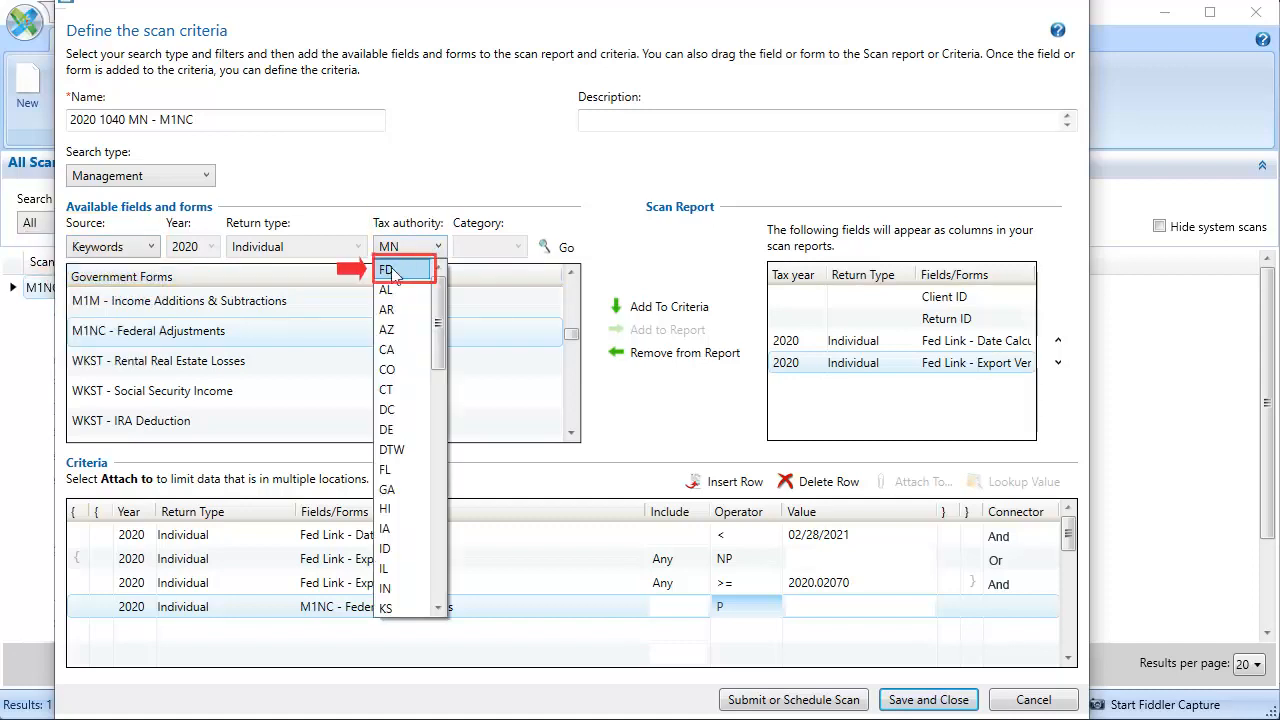
click(386, 268)
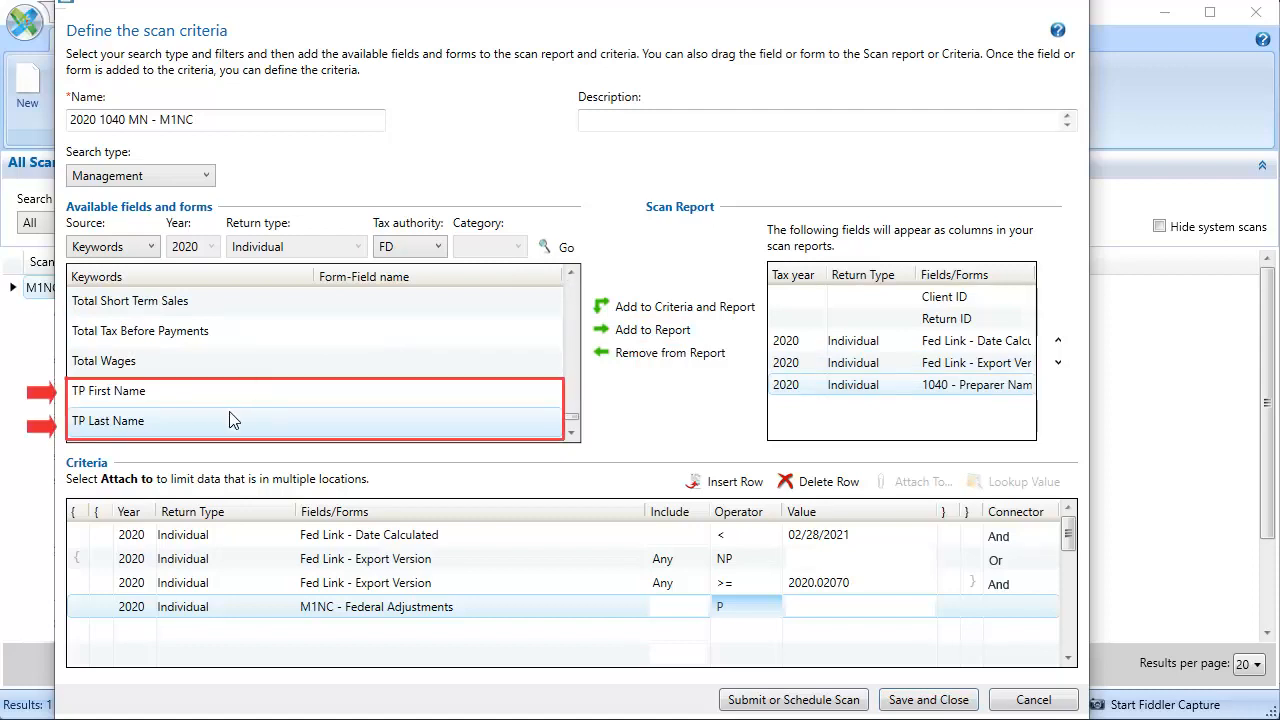
click(652, 330)
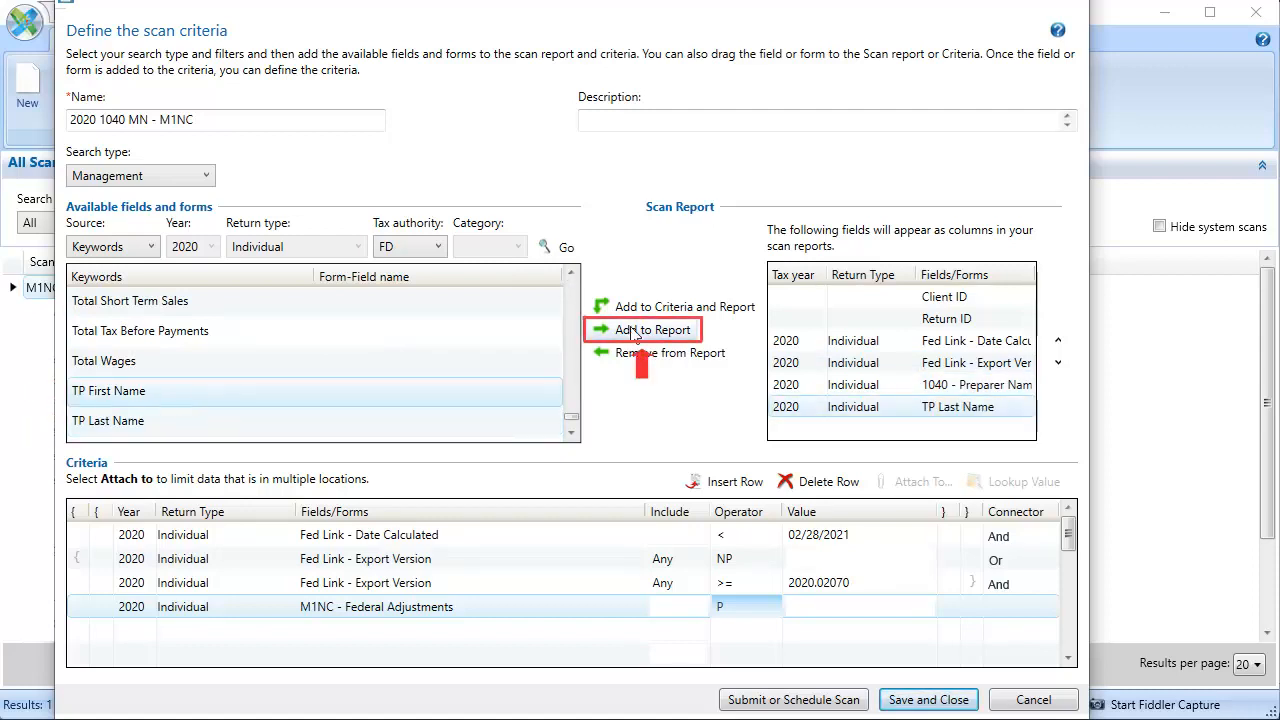
click(650, 330)
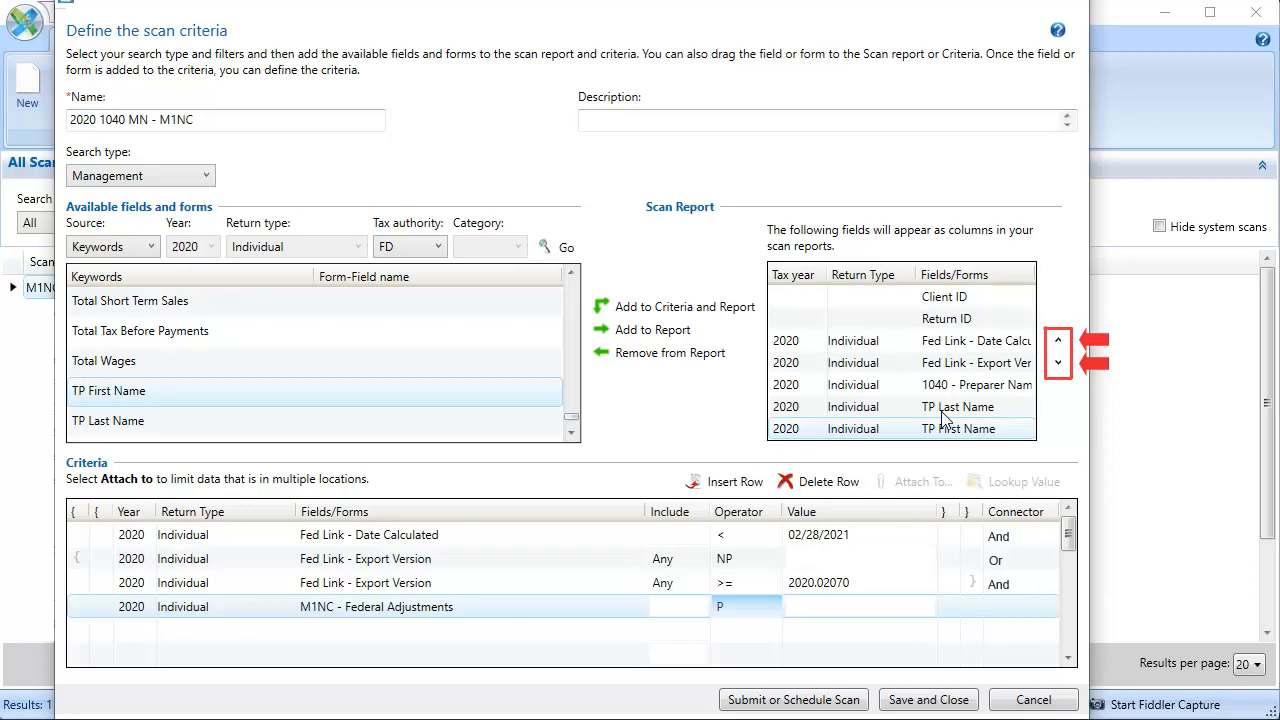
Step: Move TP Last Name and TP First Name up to follow Return ID in the report columns
click(1056, 340)
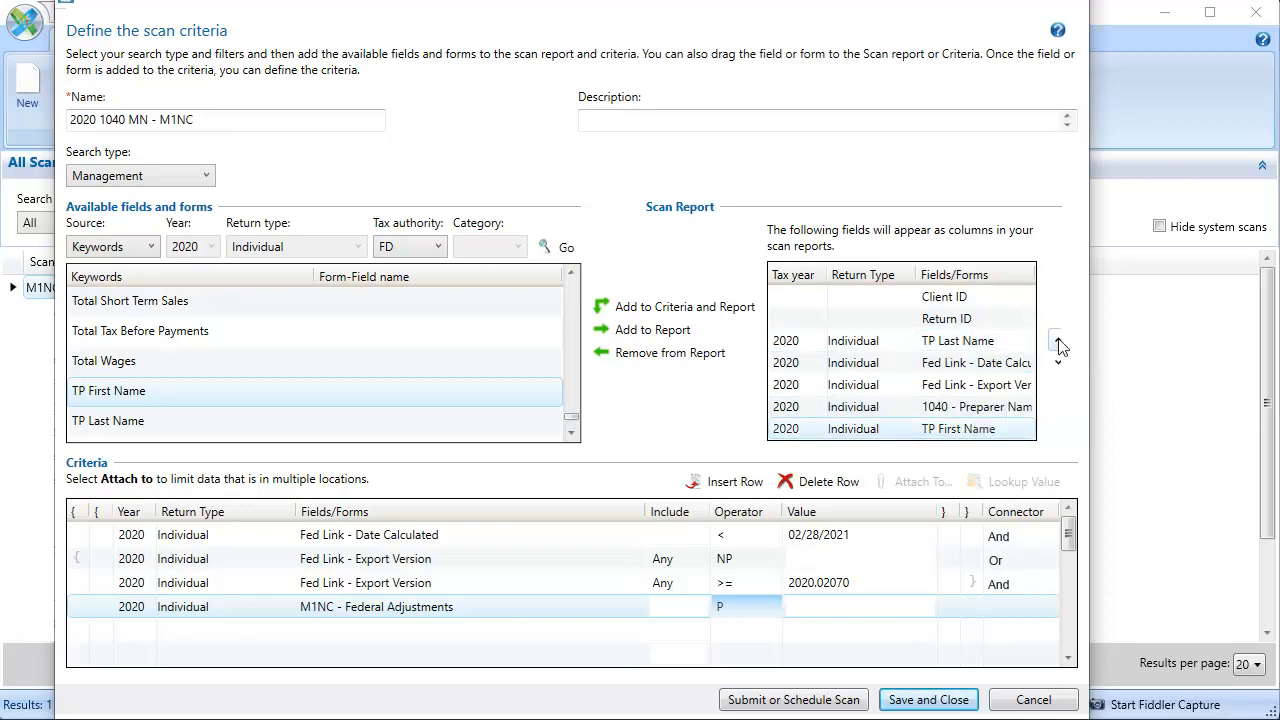
click(1058, 352)
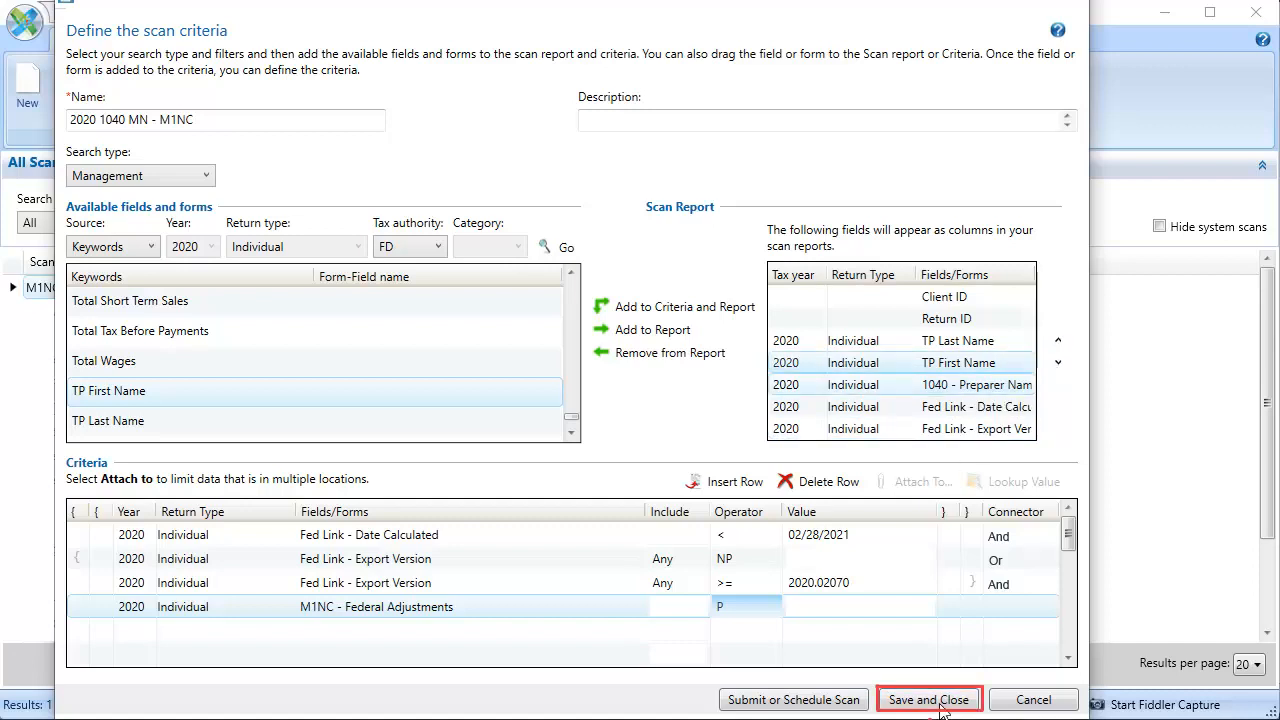
Step: Save and close the scan definition, then bring up Define Scope/Submit for the scan
click(928, 700)
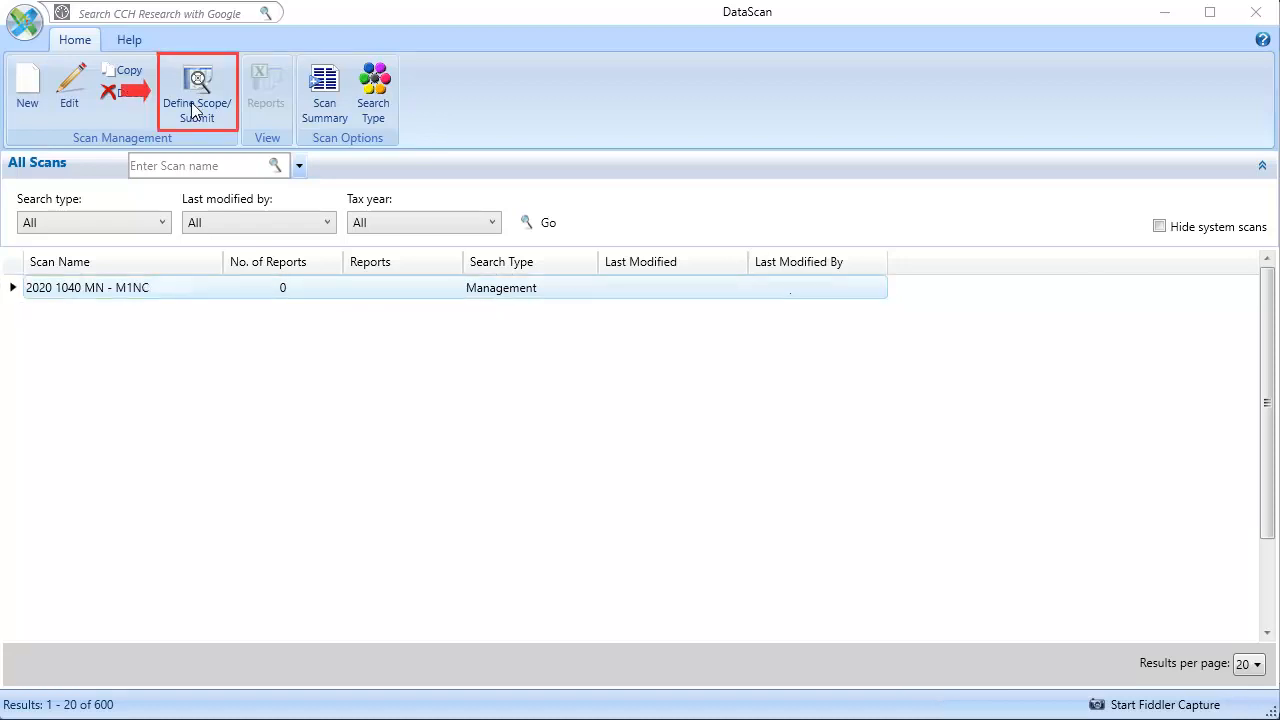
click(196, 92)
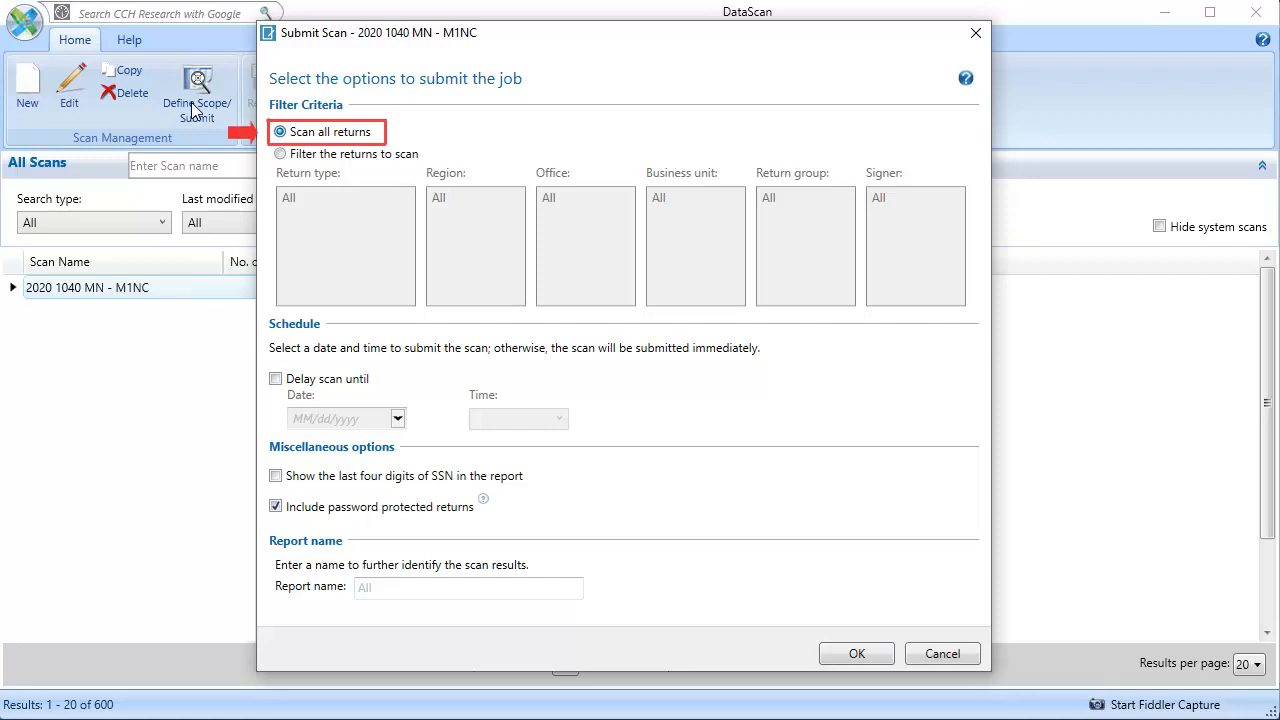
Step: Keep all return filters at All with password-protected returns included, and submit the 2020 1040 MN - M1NC scan
click(280, 152)
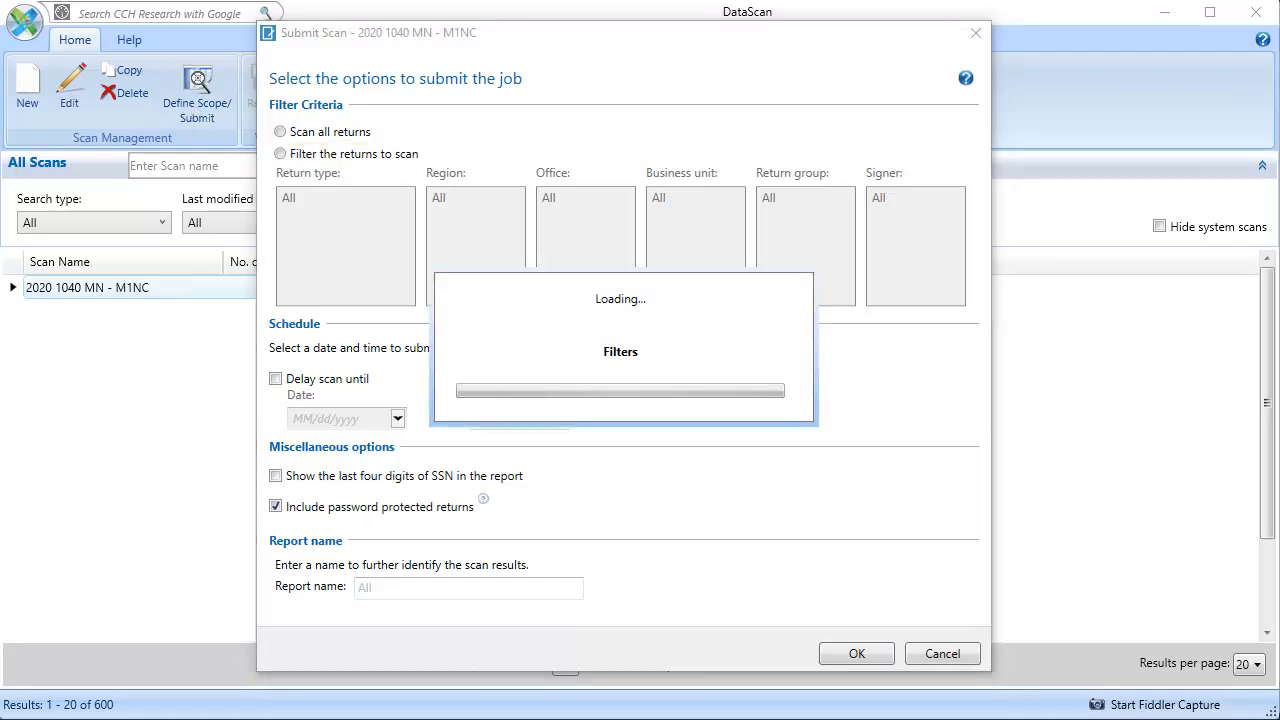
click(280, 152)
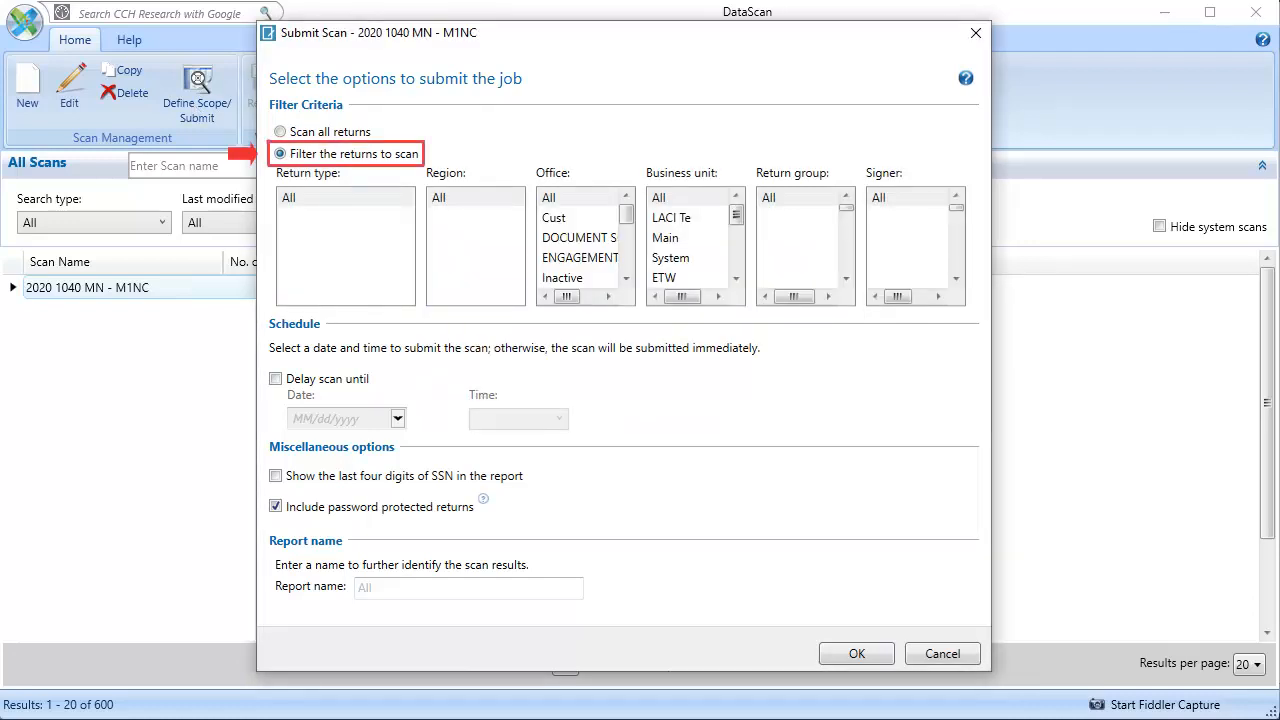
click(280, 152)
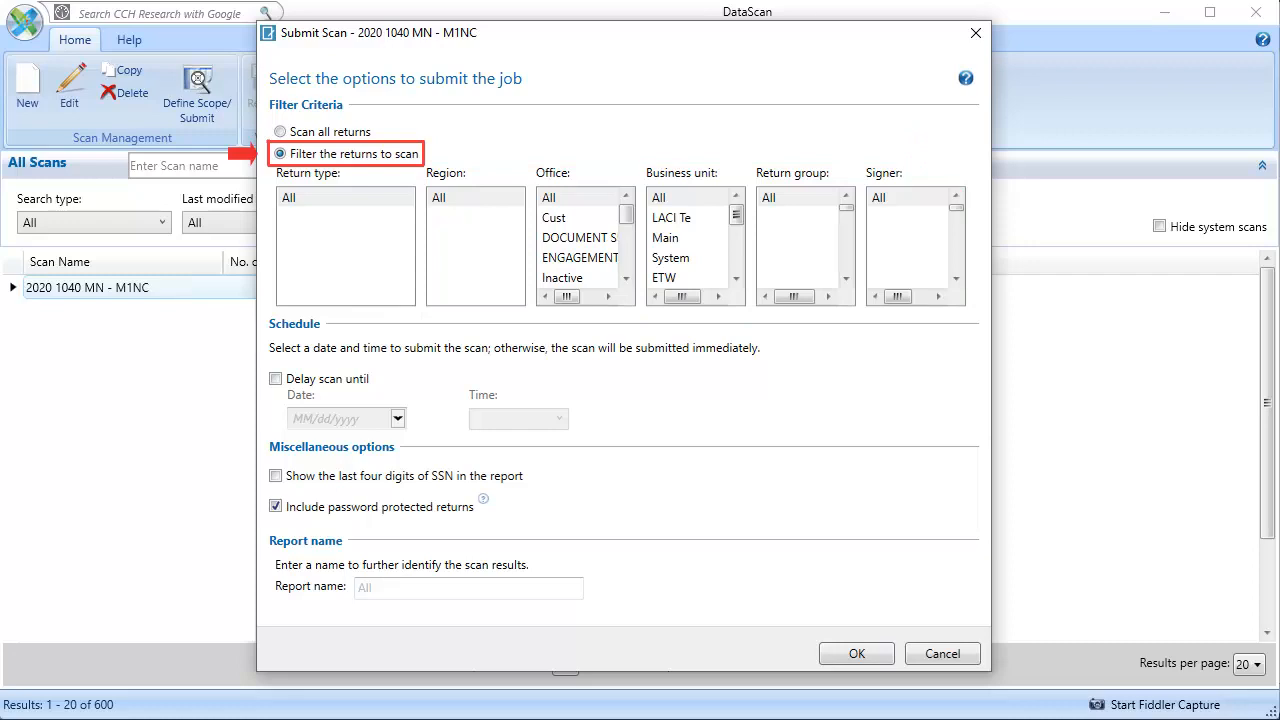
click(280, 152)
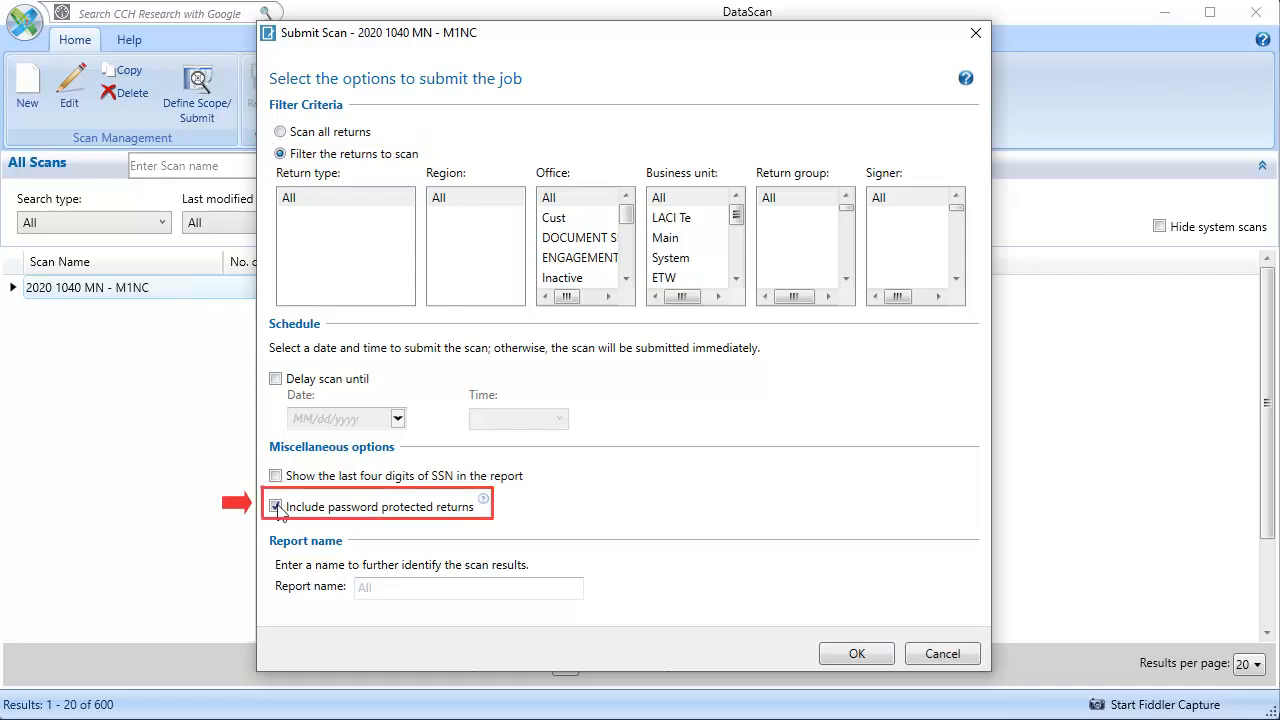
click(276, 506)
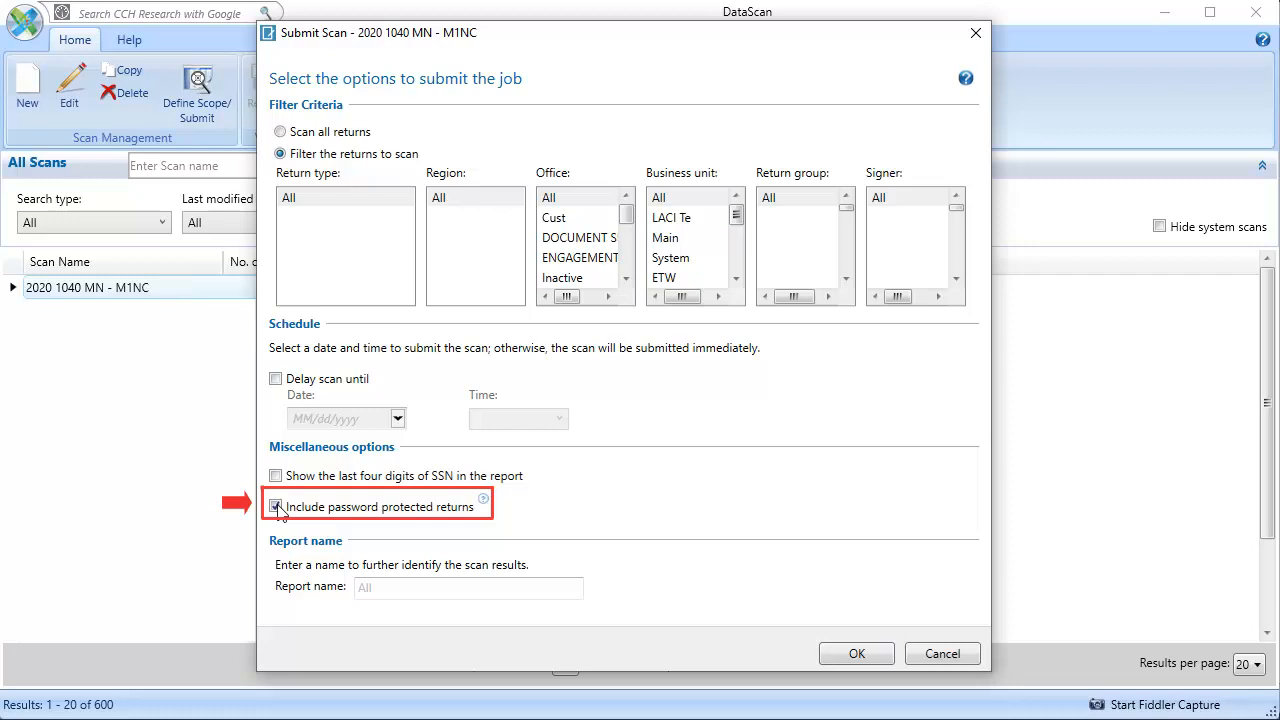
click(276, 508)
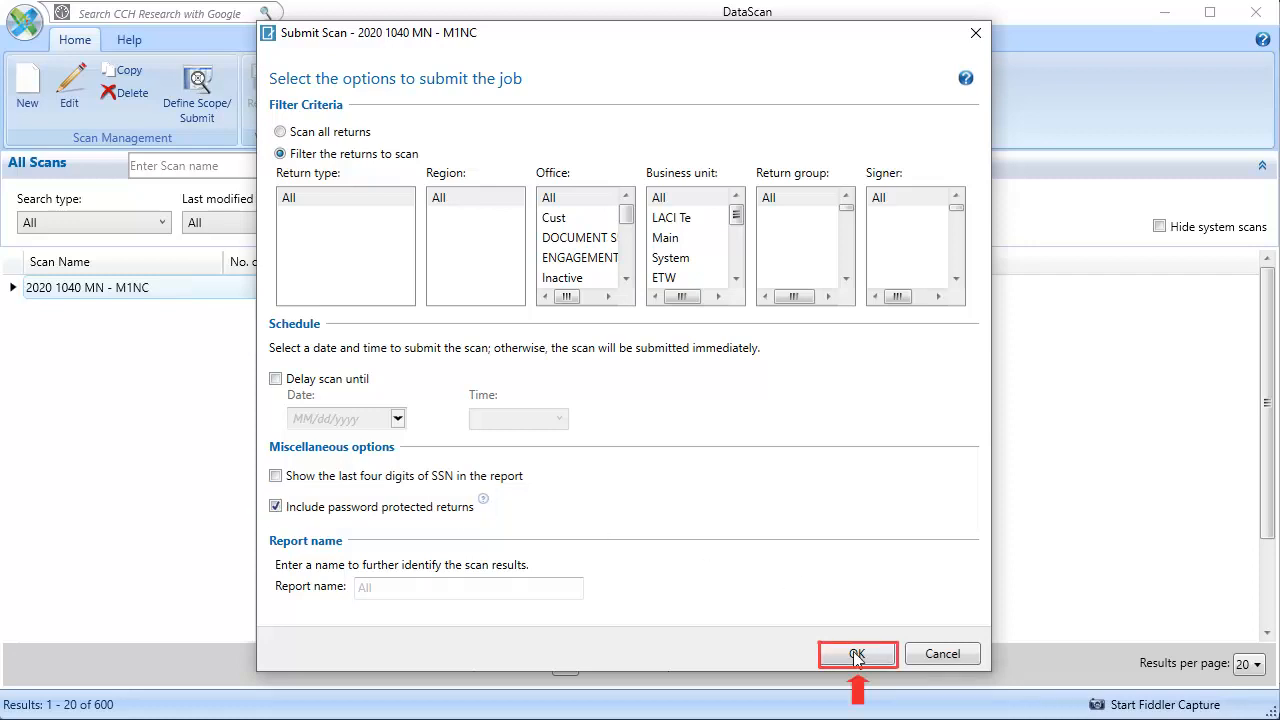
click(856, 652)
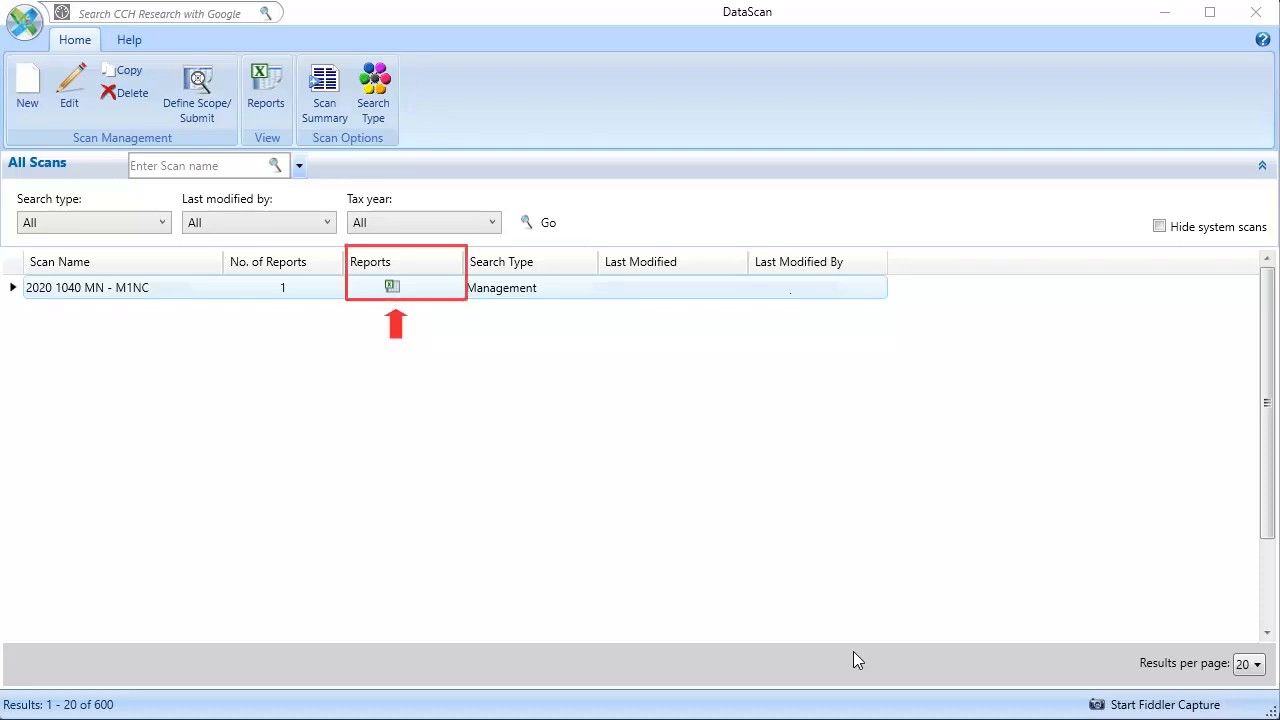
mouse_move(420, 438)
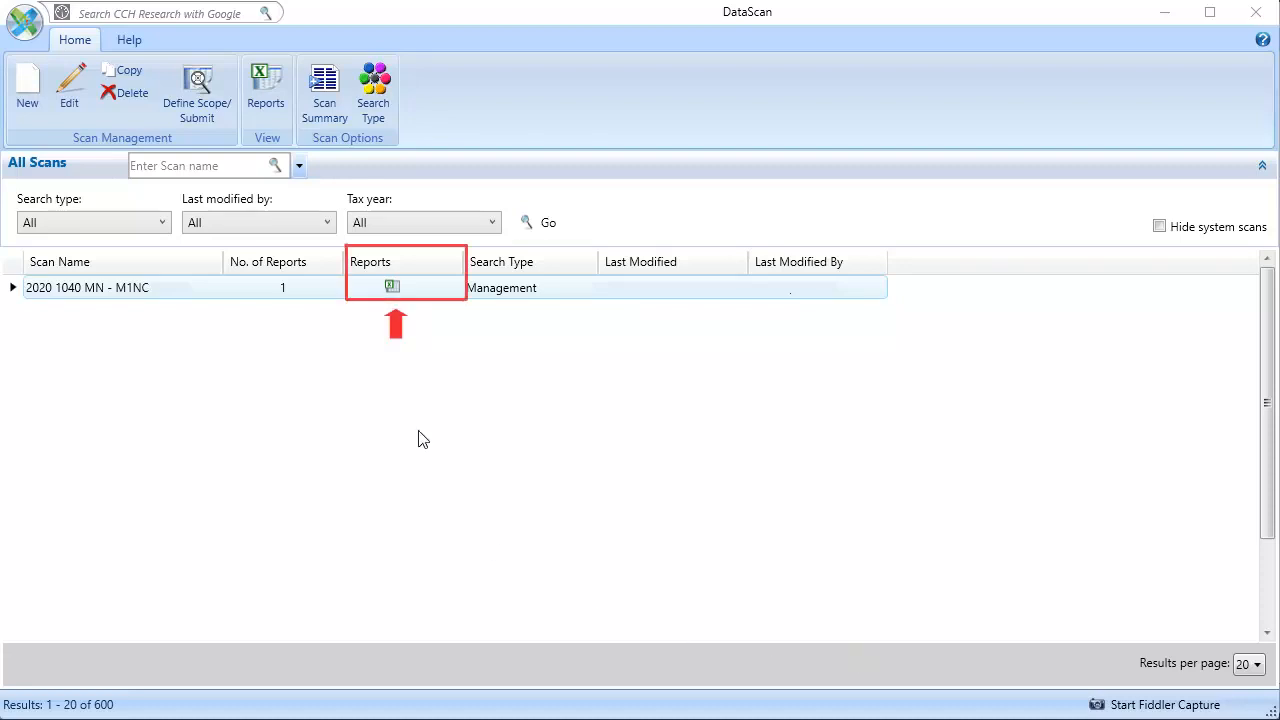
Step: Open the scan's completed report in Excel from the Reports column
click(392, 288)
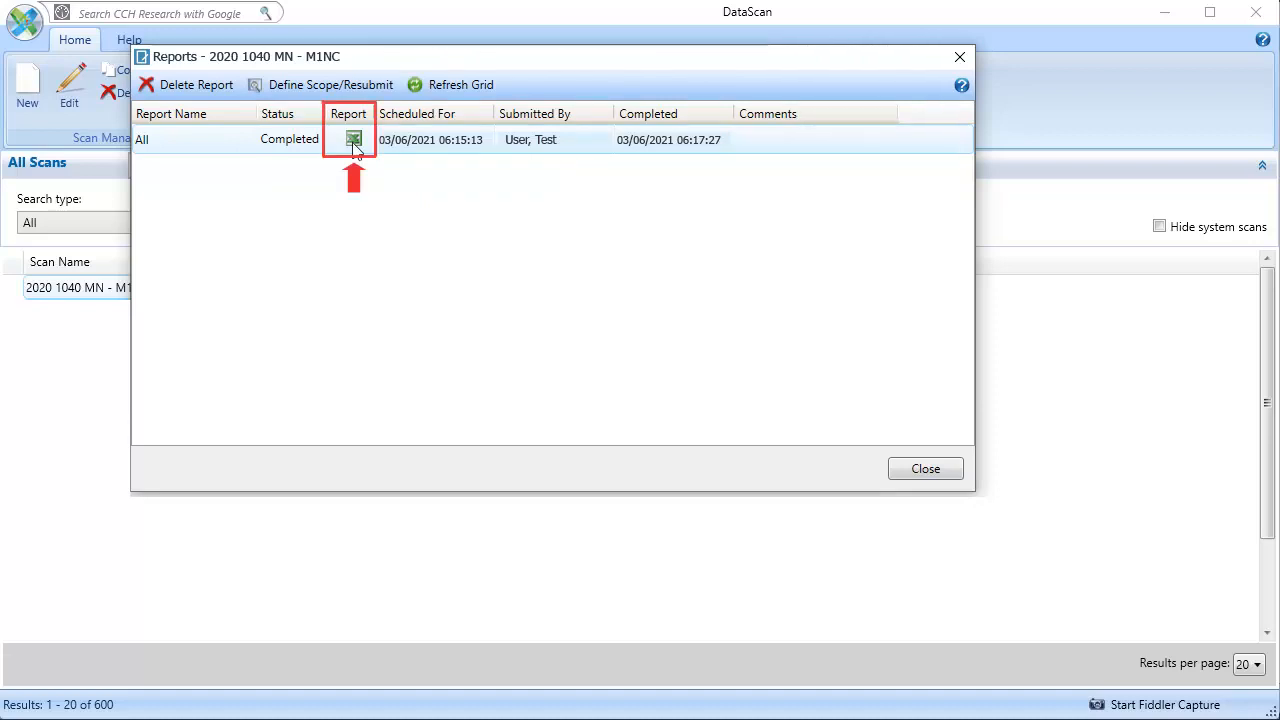
click(352, 140)
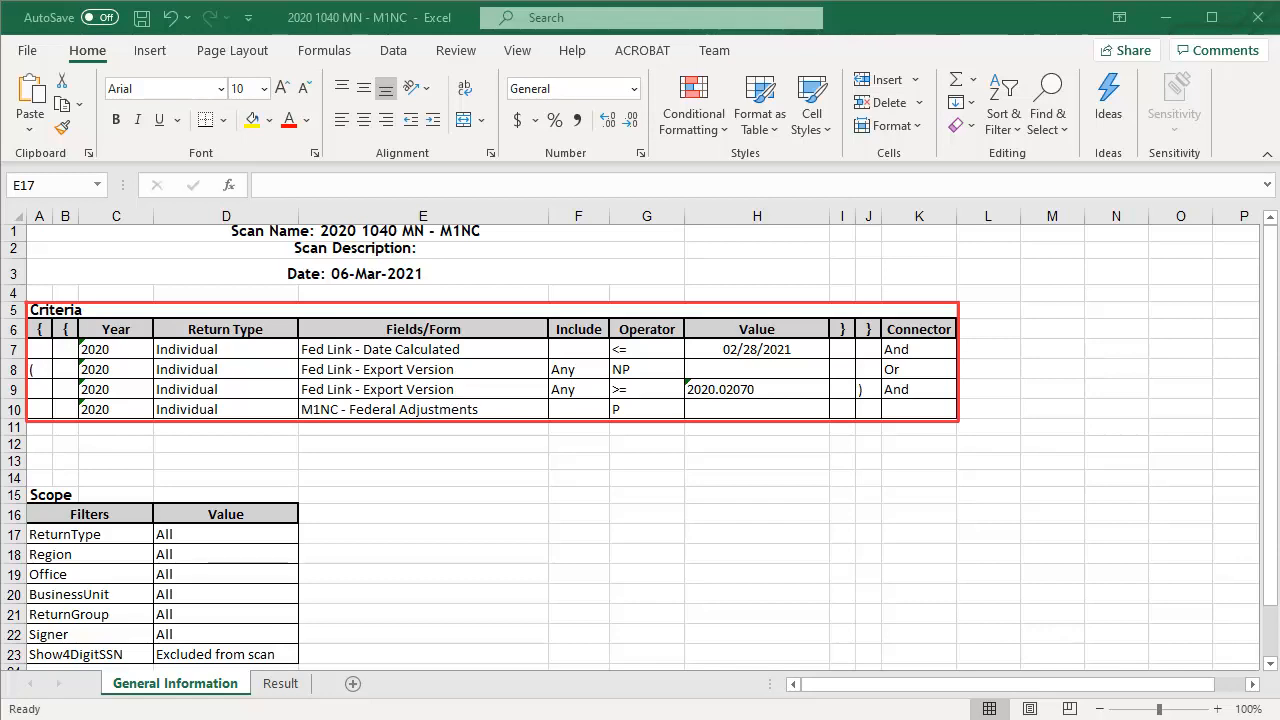
Step: Review the General Information criteria and scope, then show the Result sheet of matching returns
scroll(down, 3)
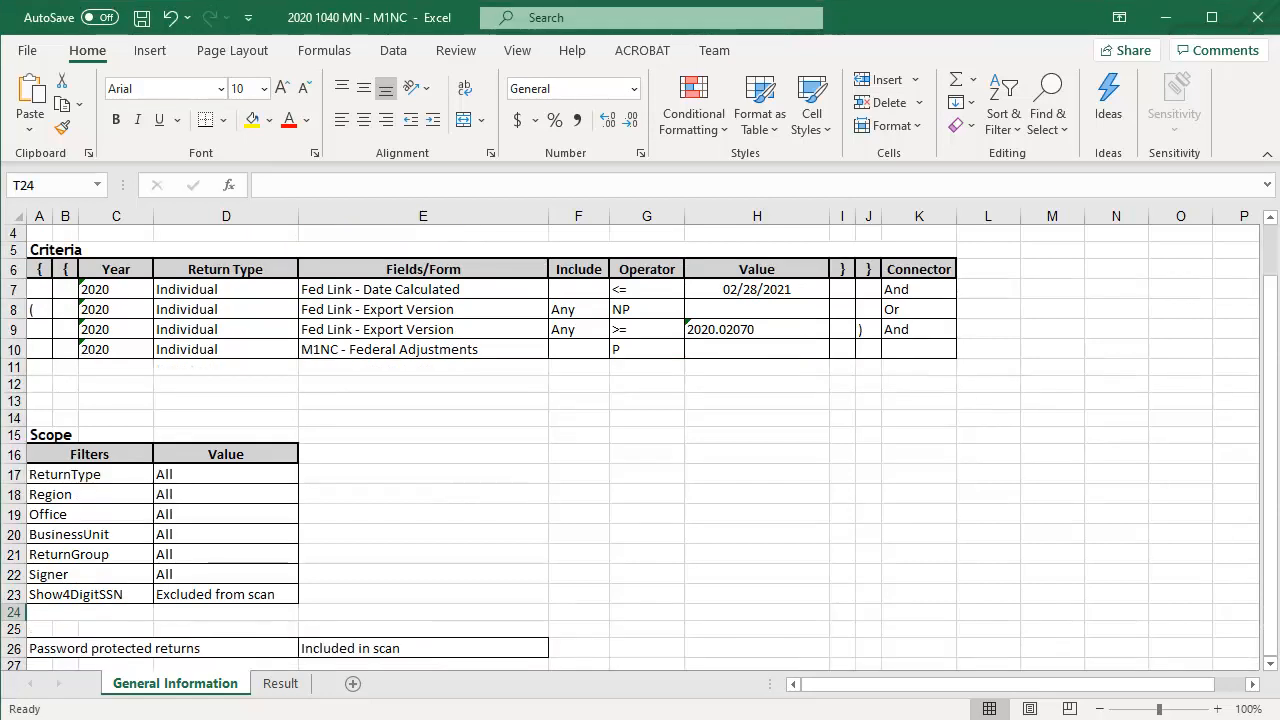
click(280, 684)
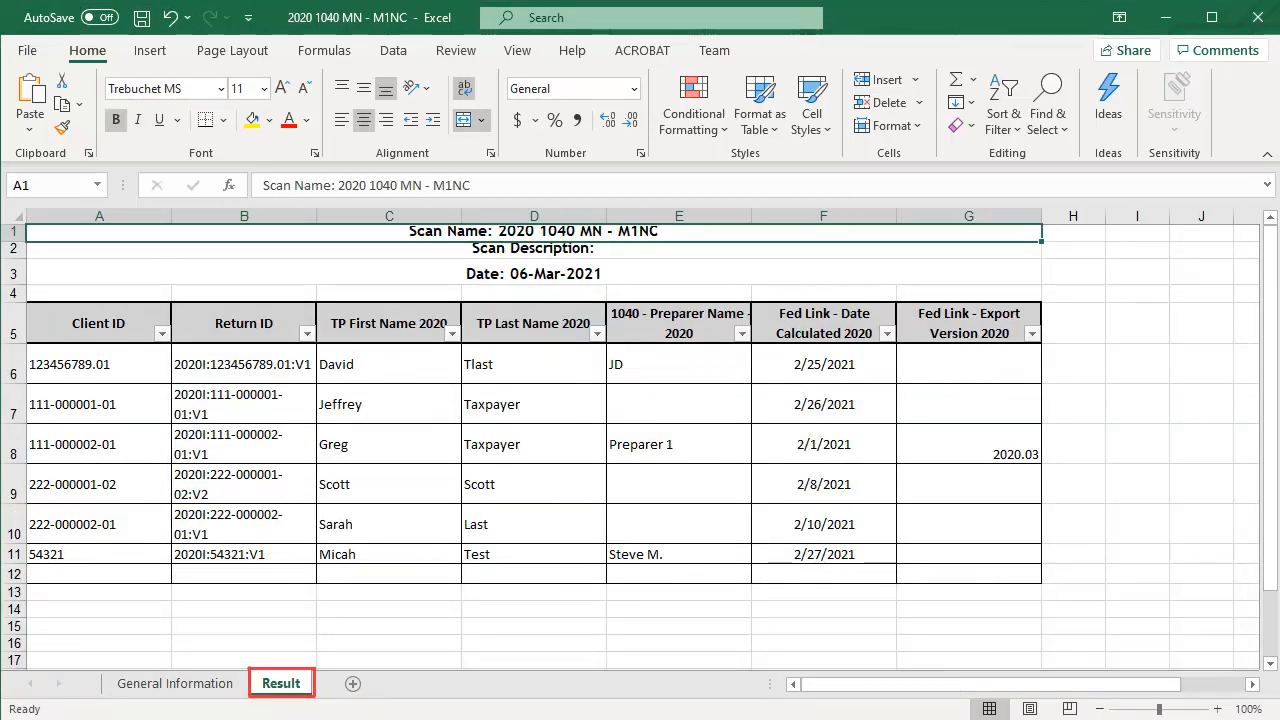